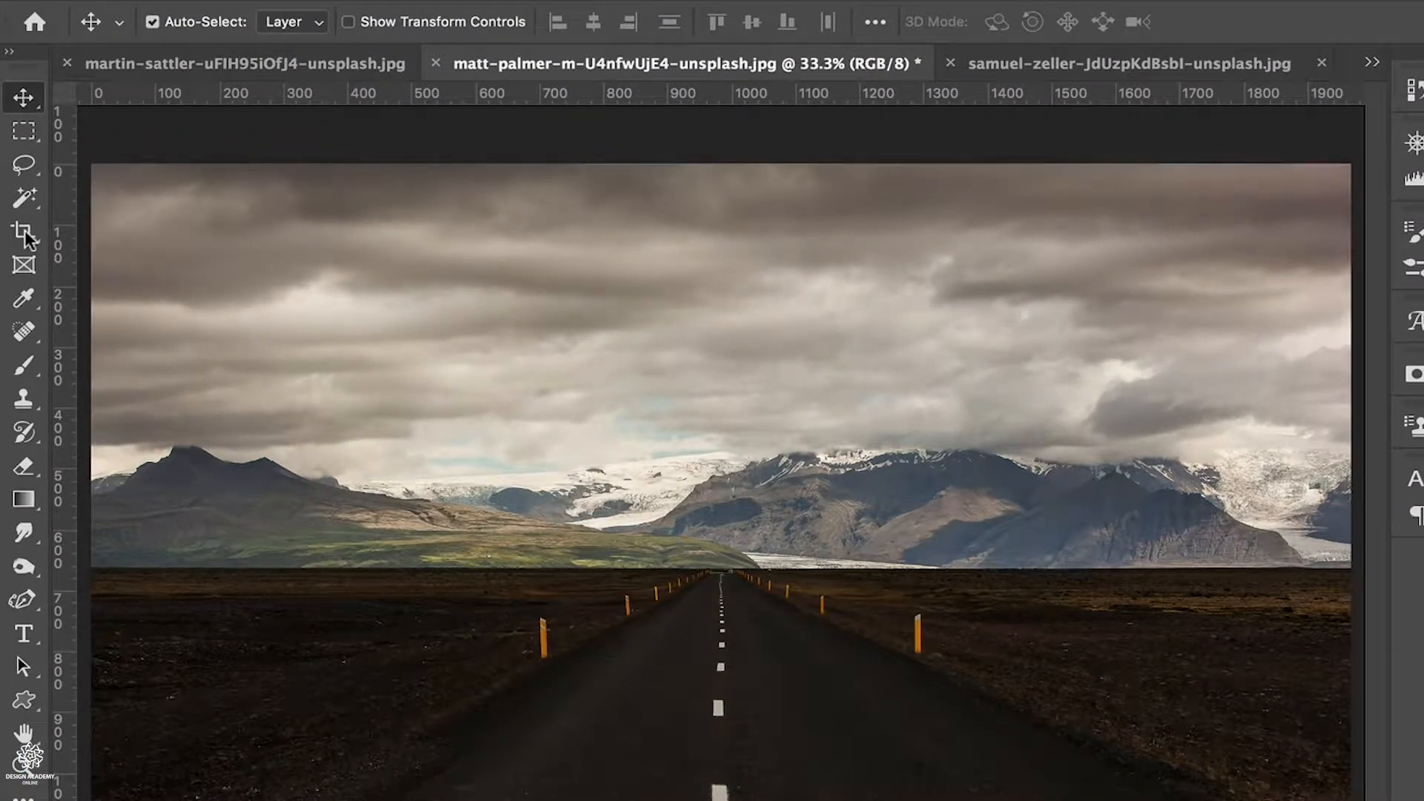
Step: Activate the Crop tool on the mountain road photo and pull the top edge down
click(21, 231)
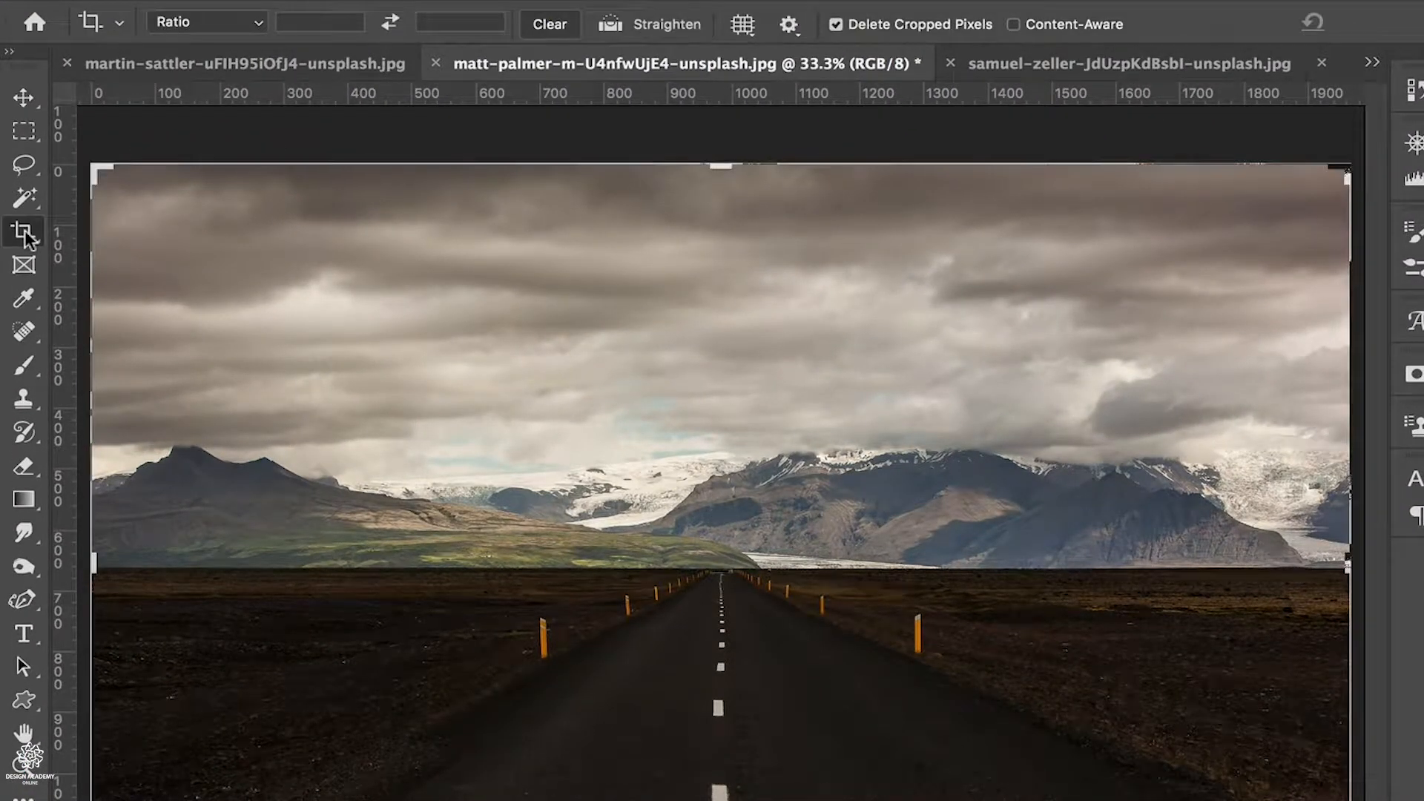
mouse_move(24, 231)
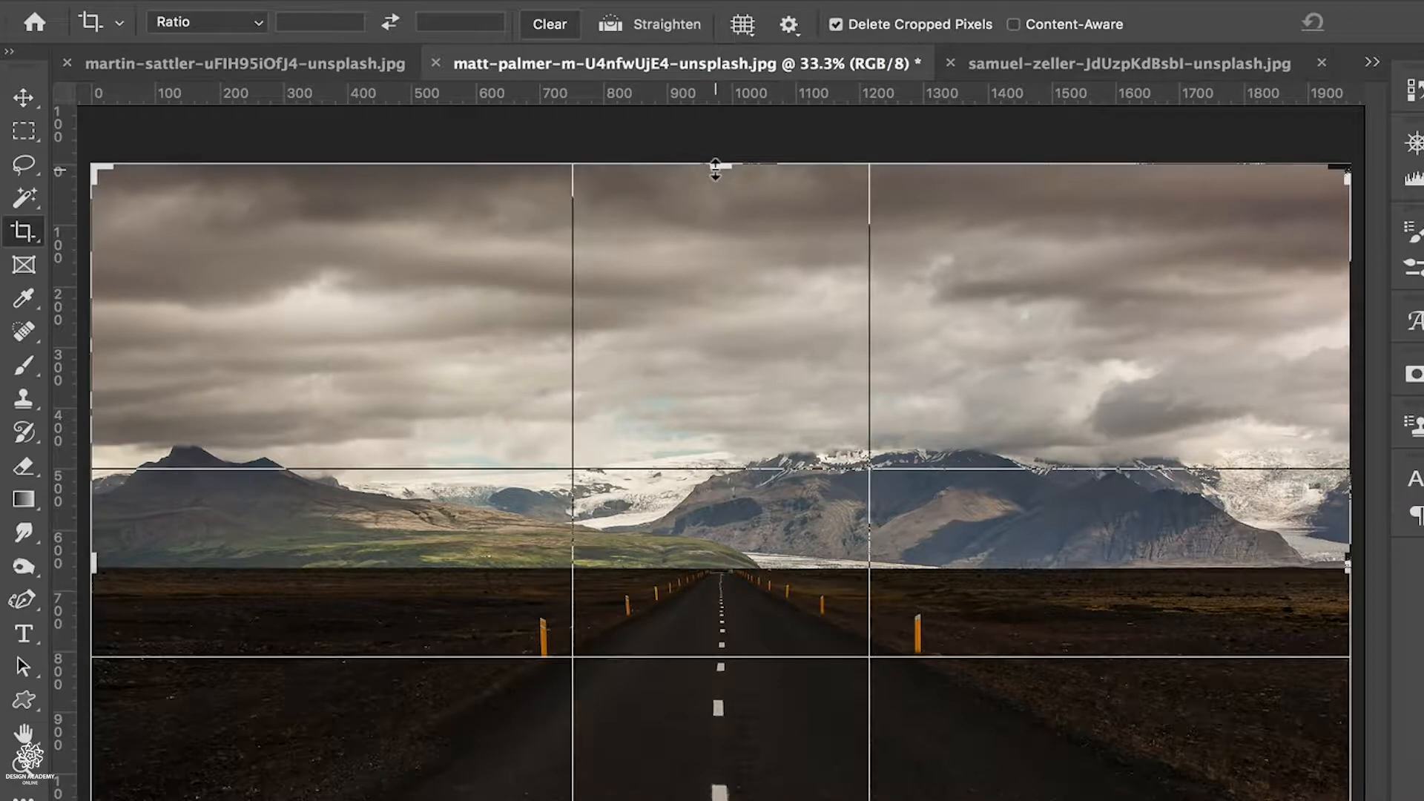
drag(716, 168, 715, 201)
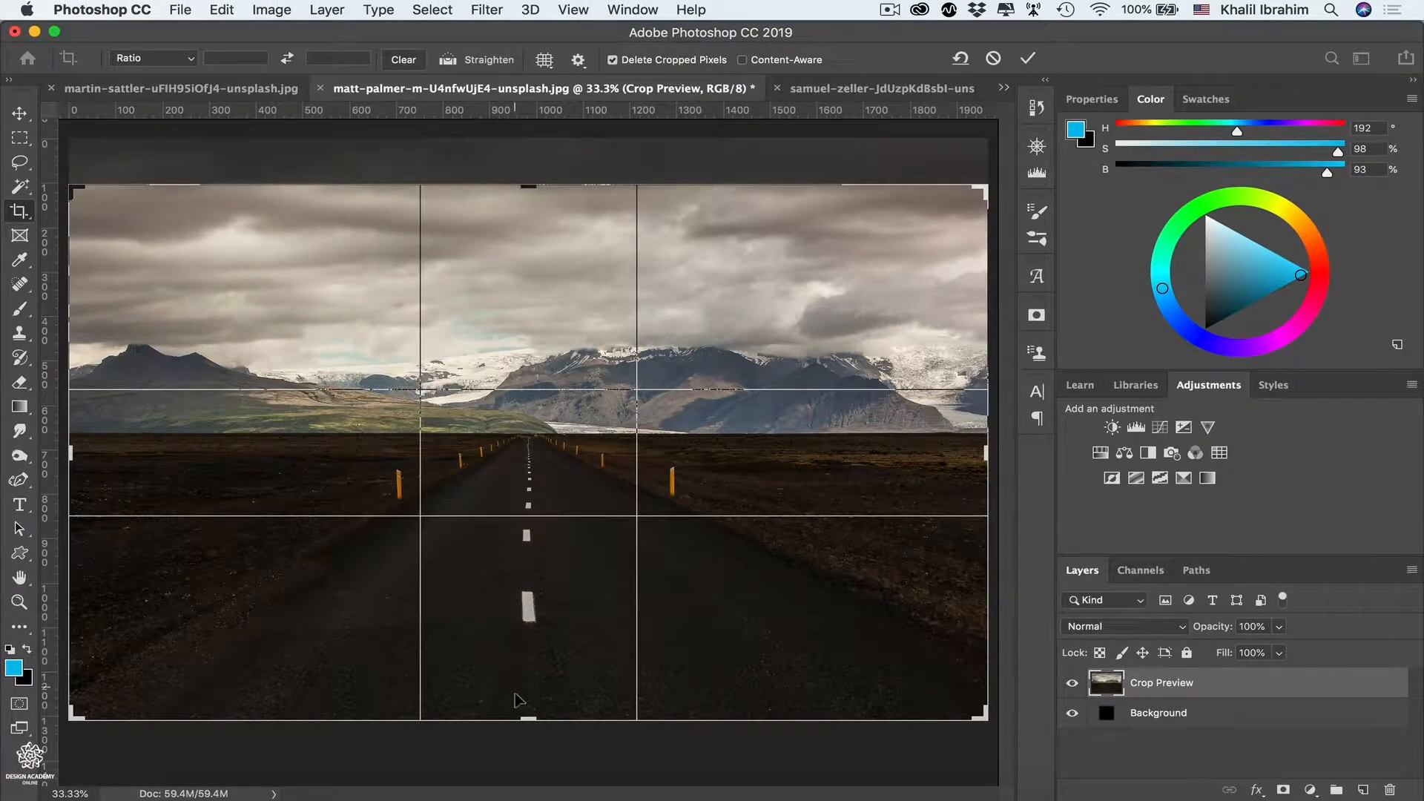
Step: Raise the bottom crop edge and pull the top-left corner in to trim sky and the left edge
drag(529, 717, 529, 692)
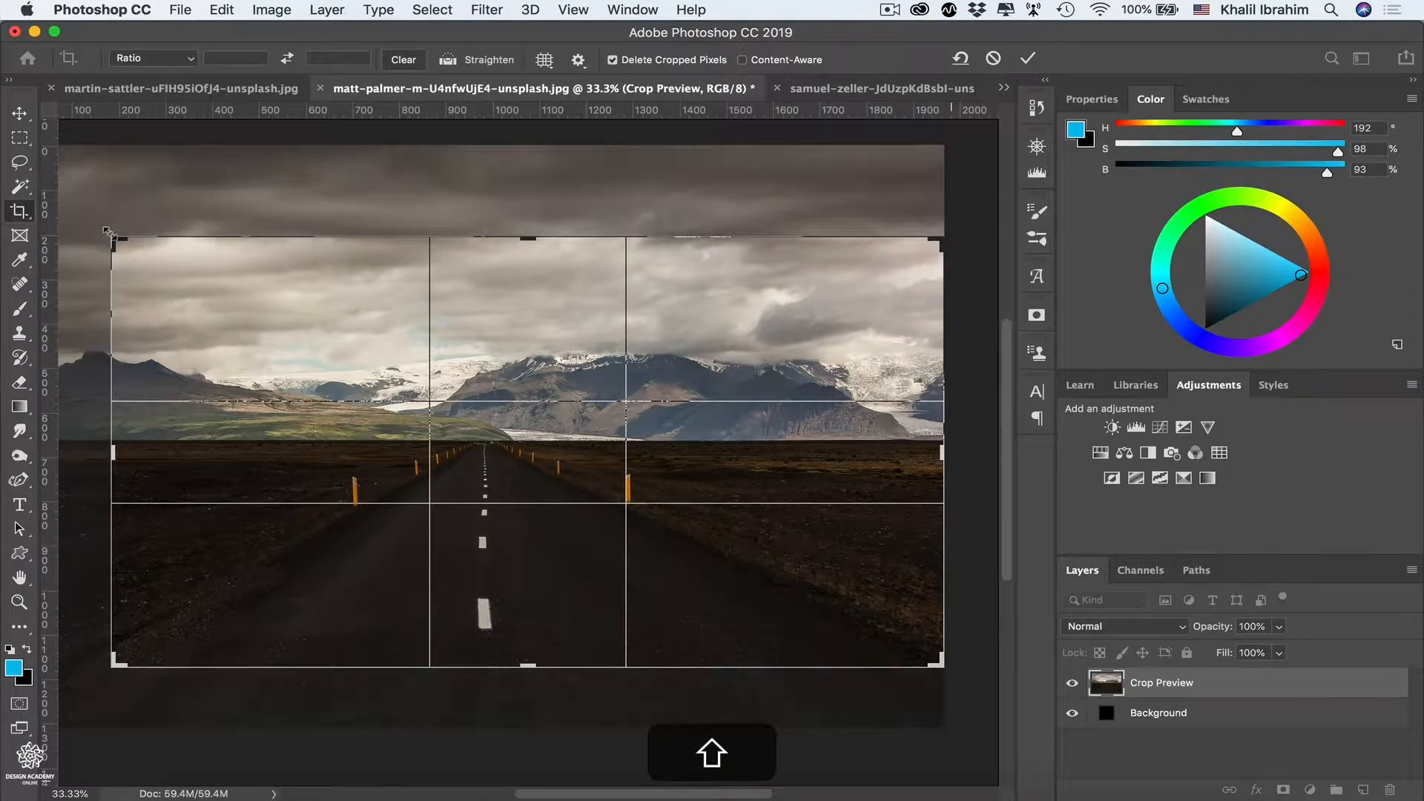
drag(109, 234, 153, 264)
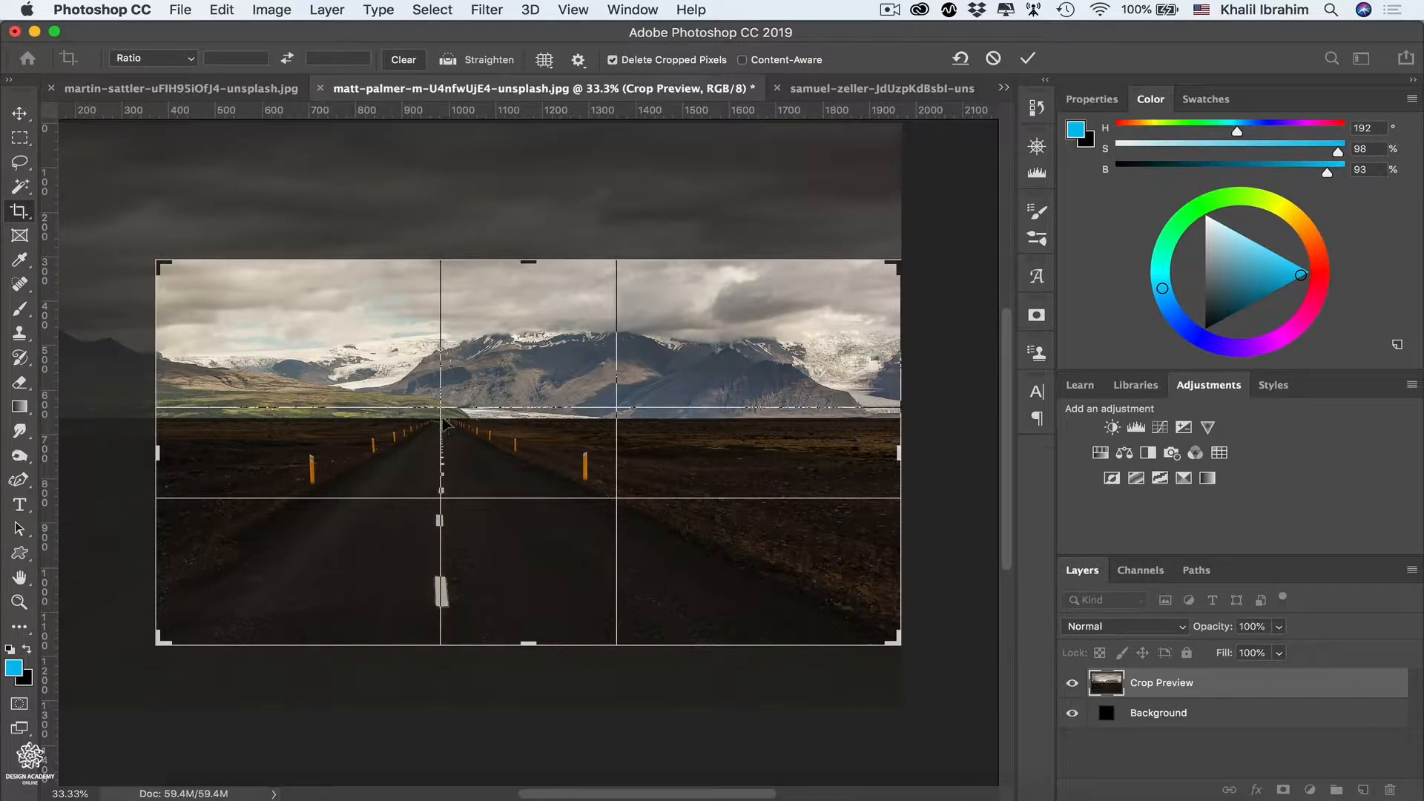
mouse_move(503, 516)
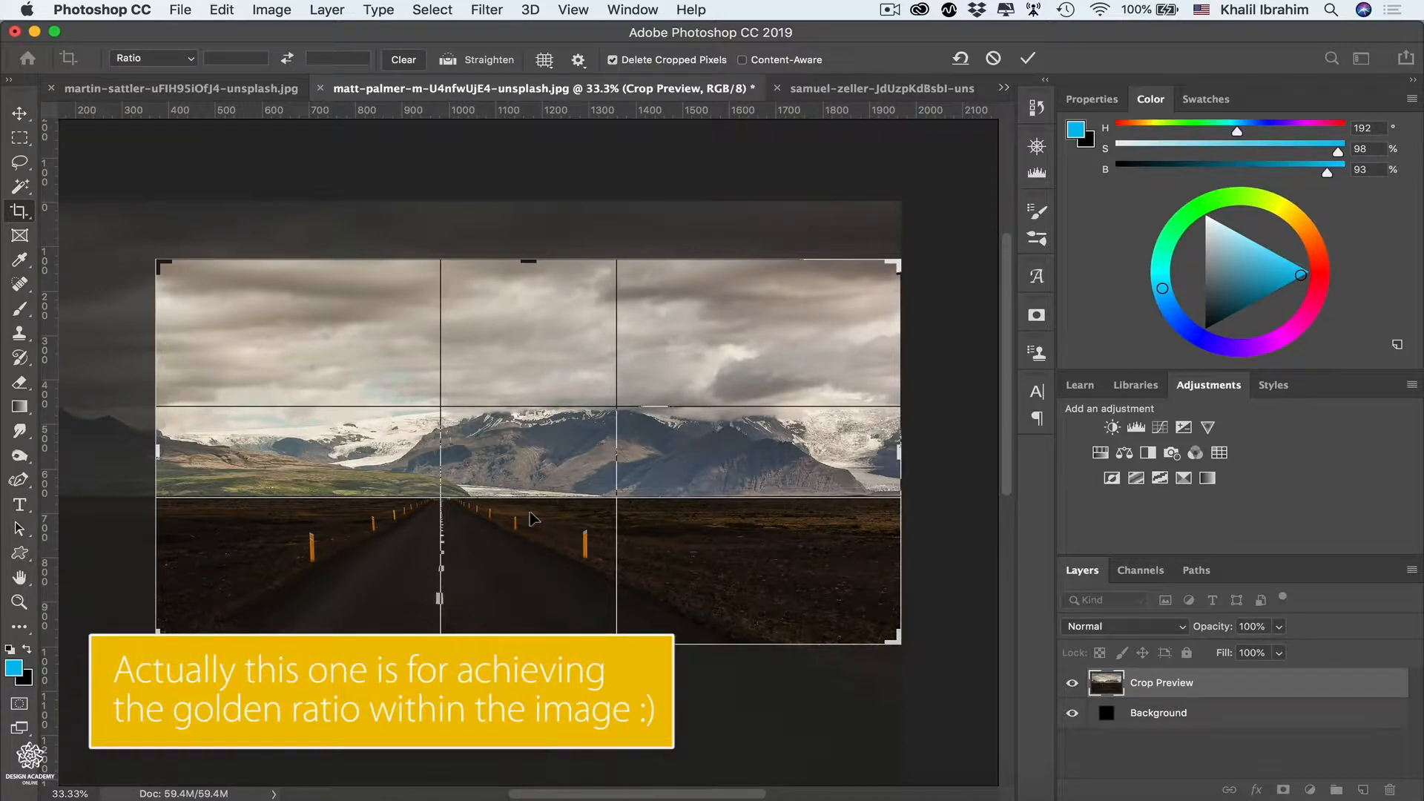
click(544, 60)
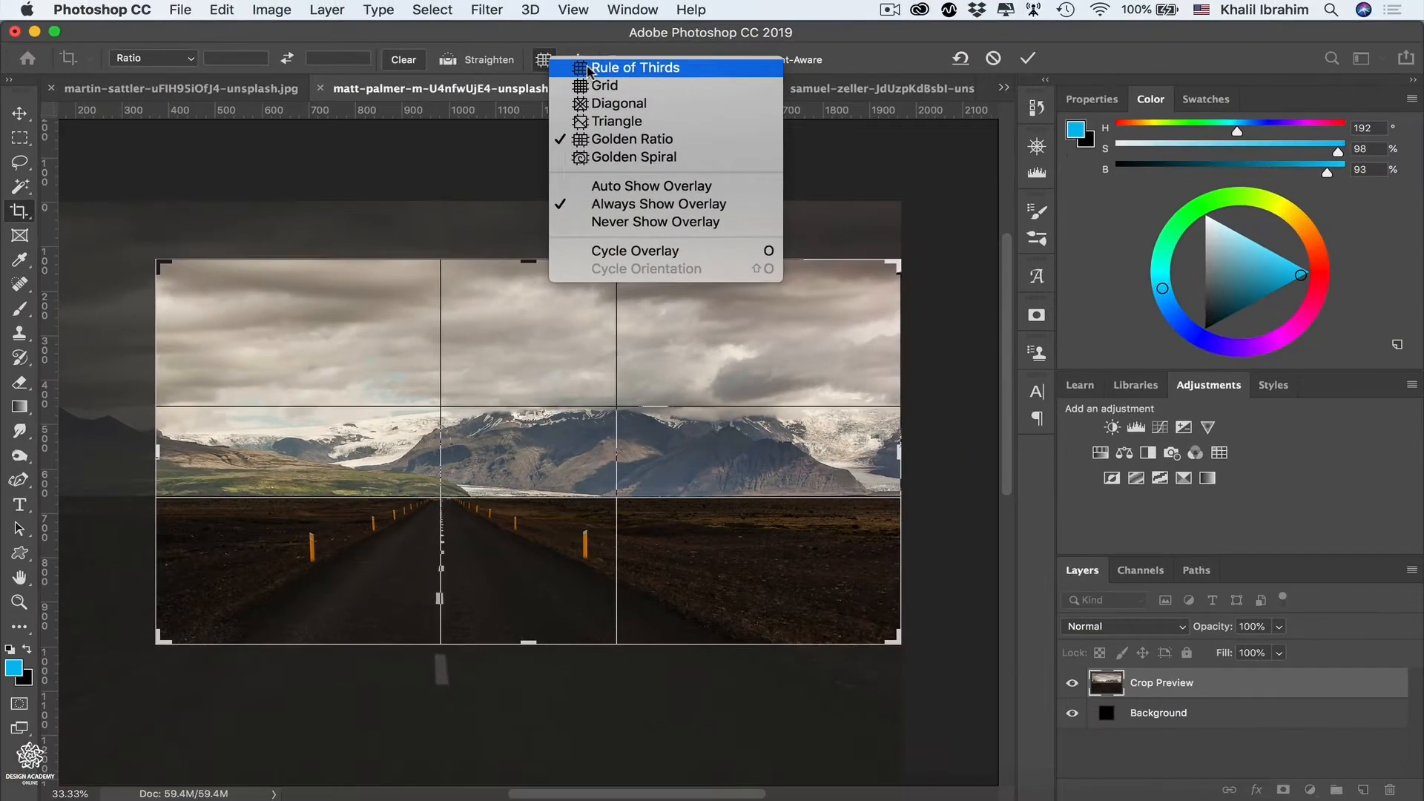
click(638, 67)
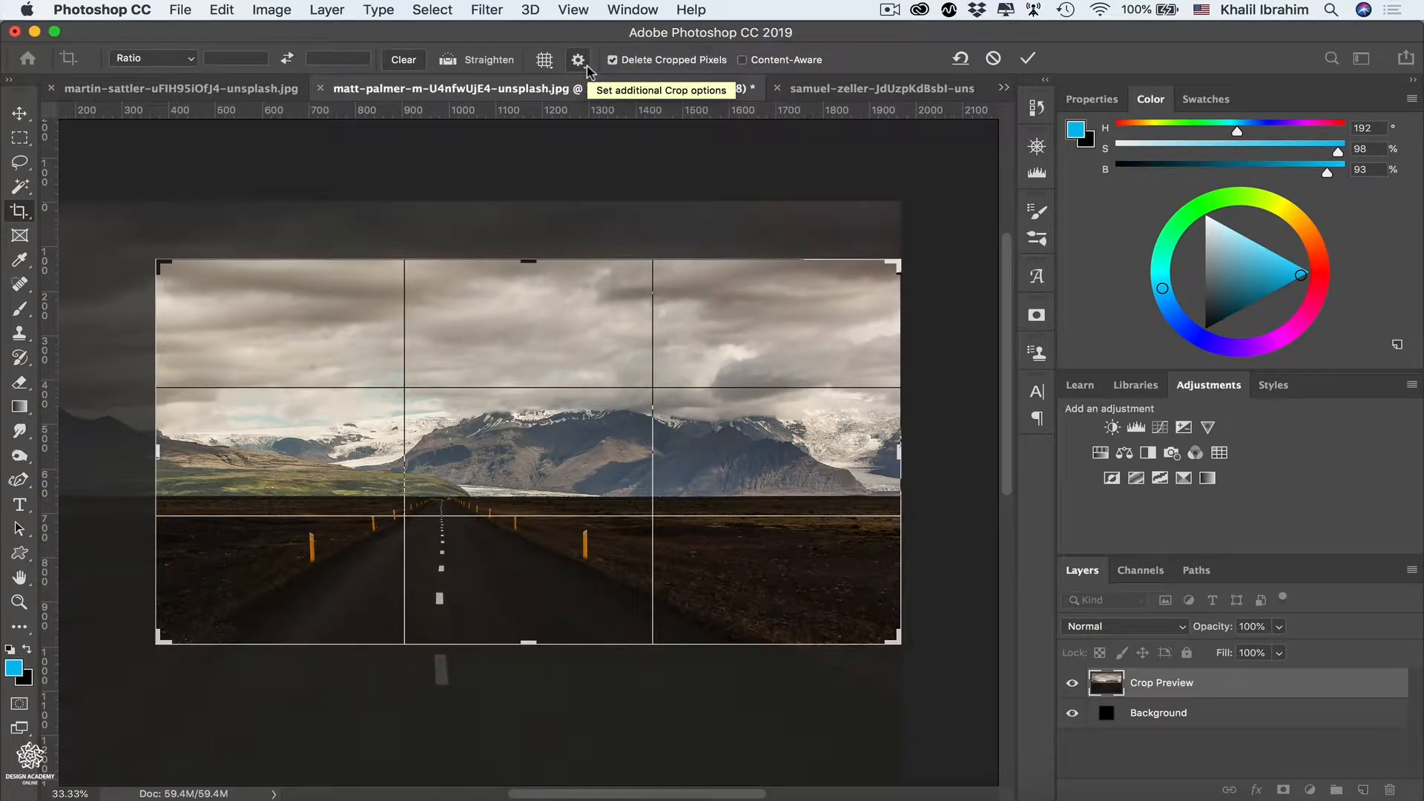
click(544, 60)
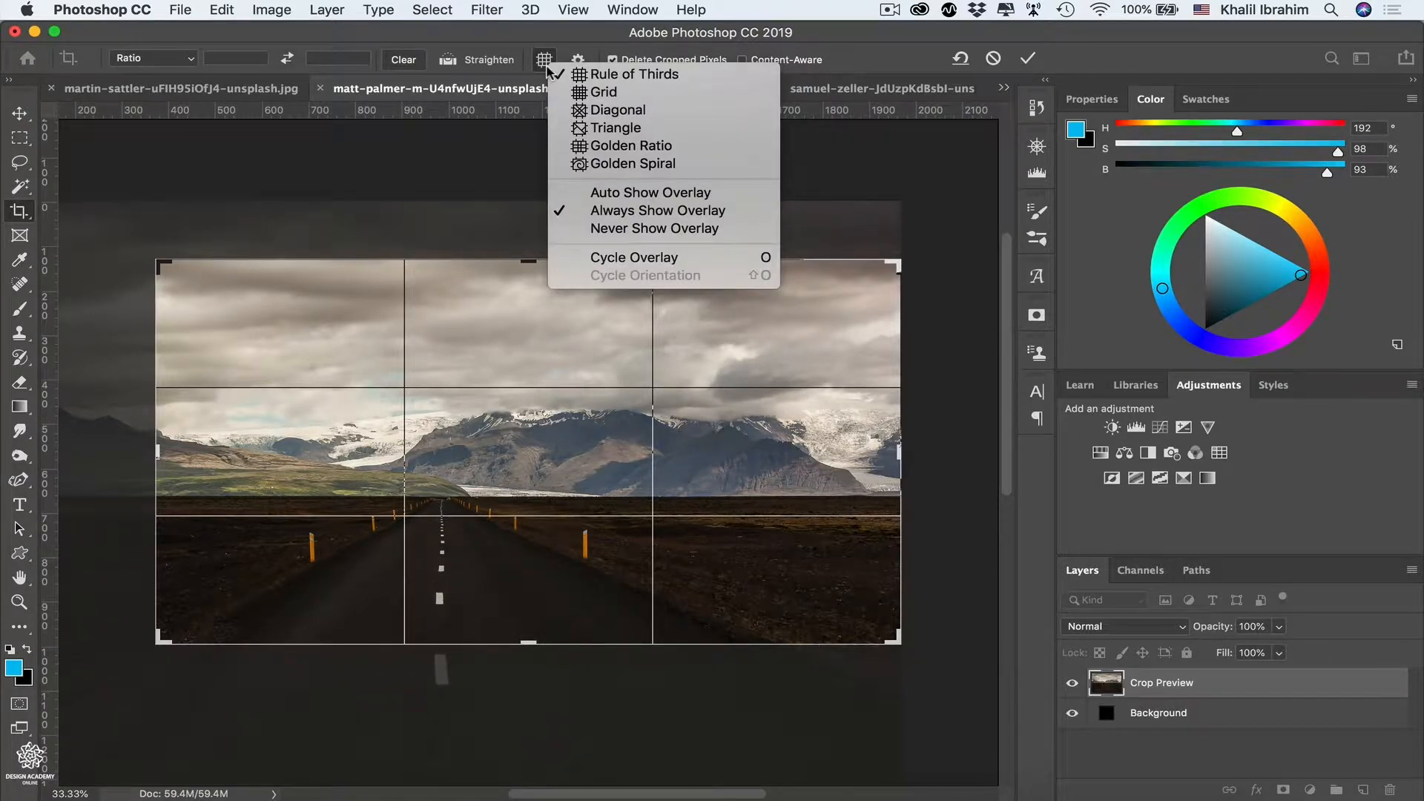
mouse_move(599, 149)
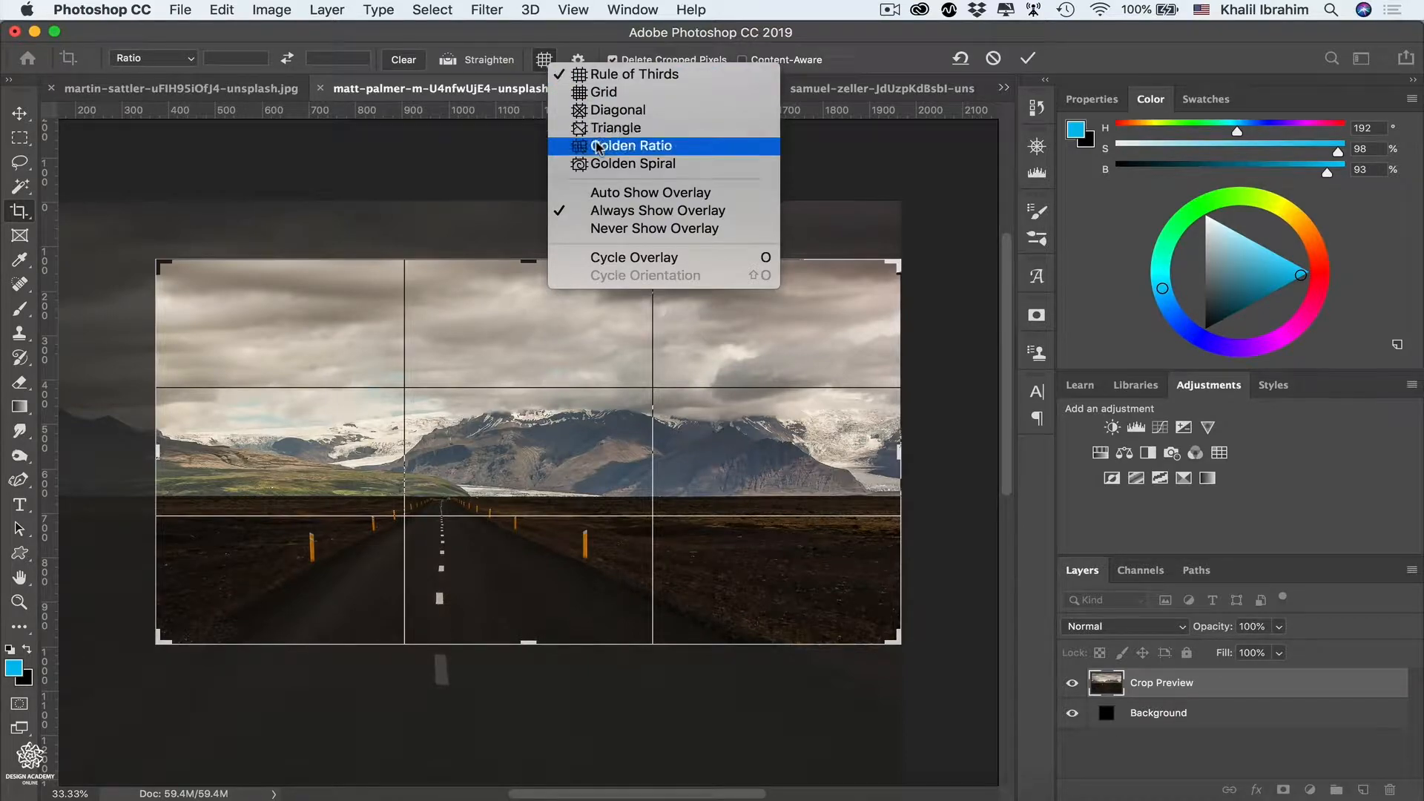
click(632, 145)
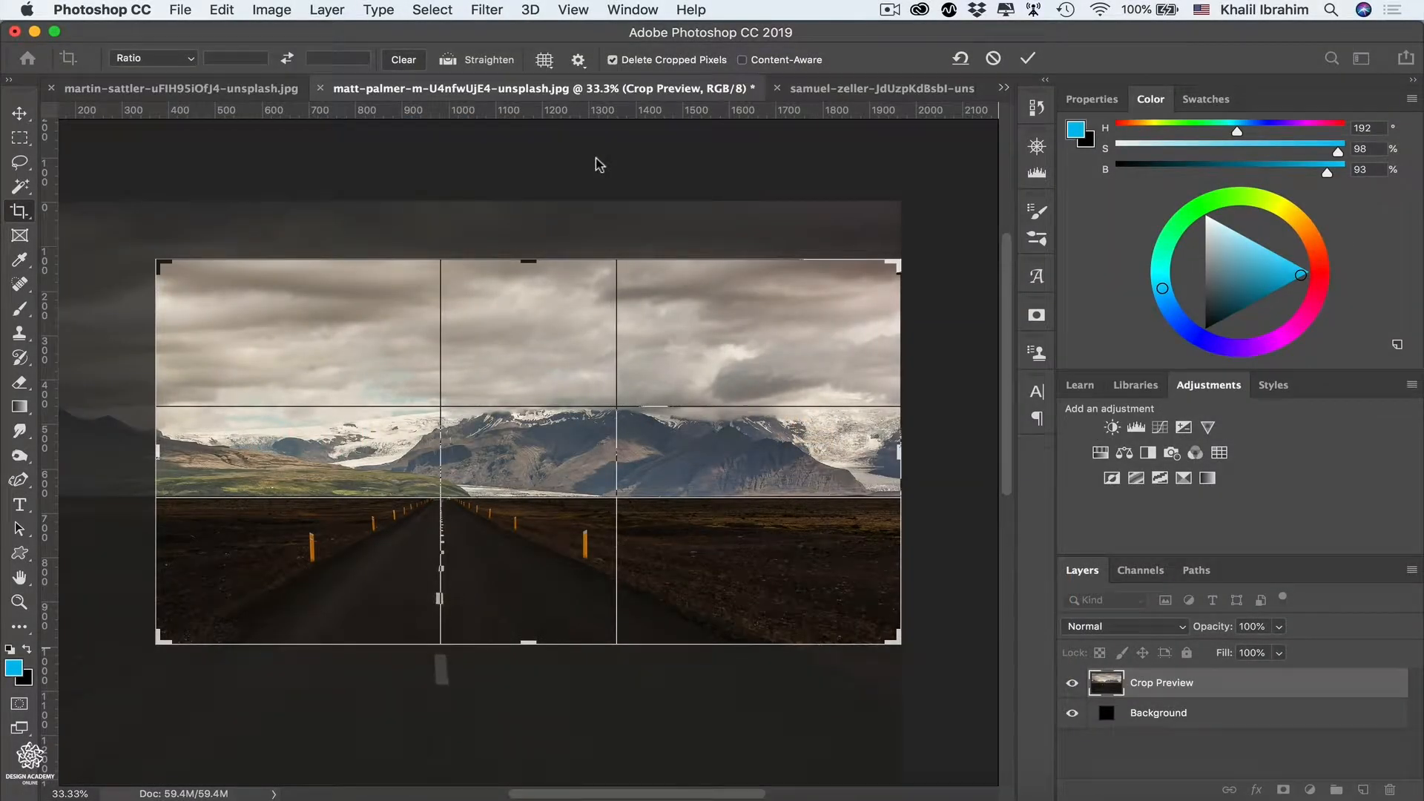
mouse_move(615, 71)
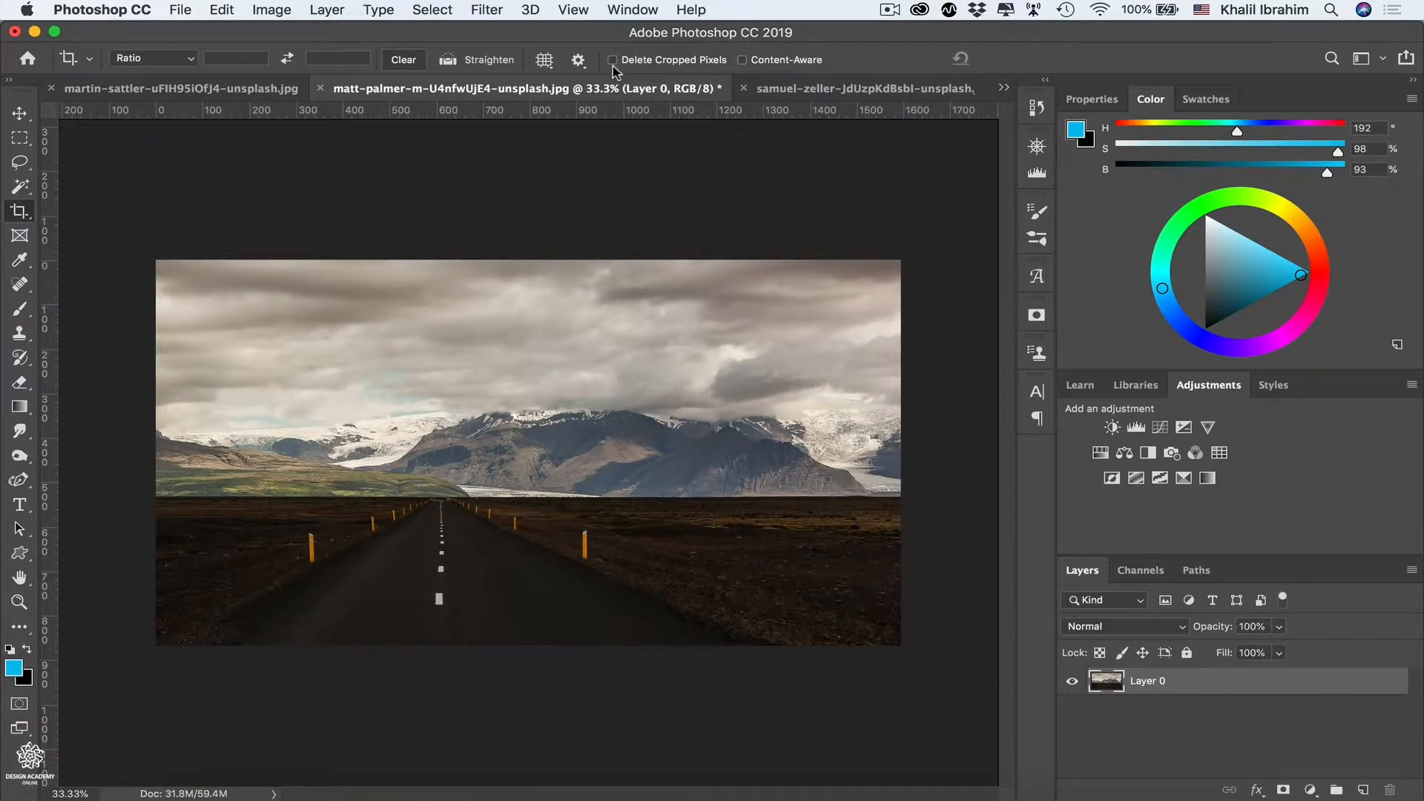
Step: Undo the road photo crop, stepping back twice
key(cmd+z)
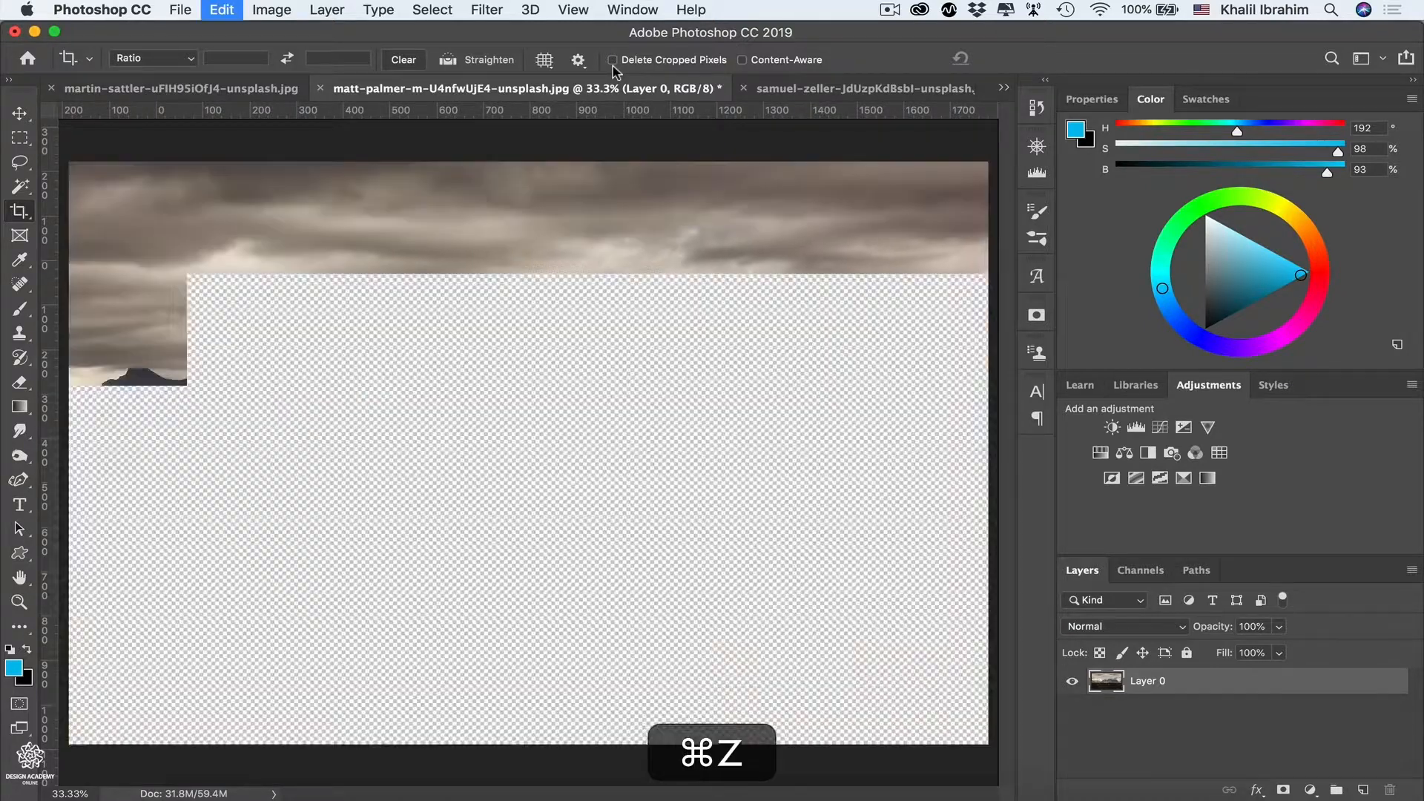
key(cmd+z)
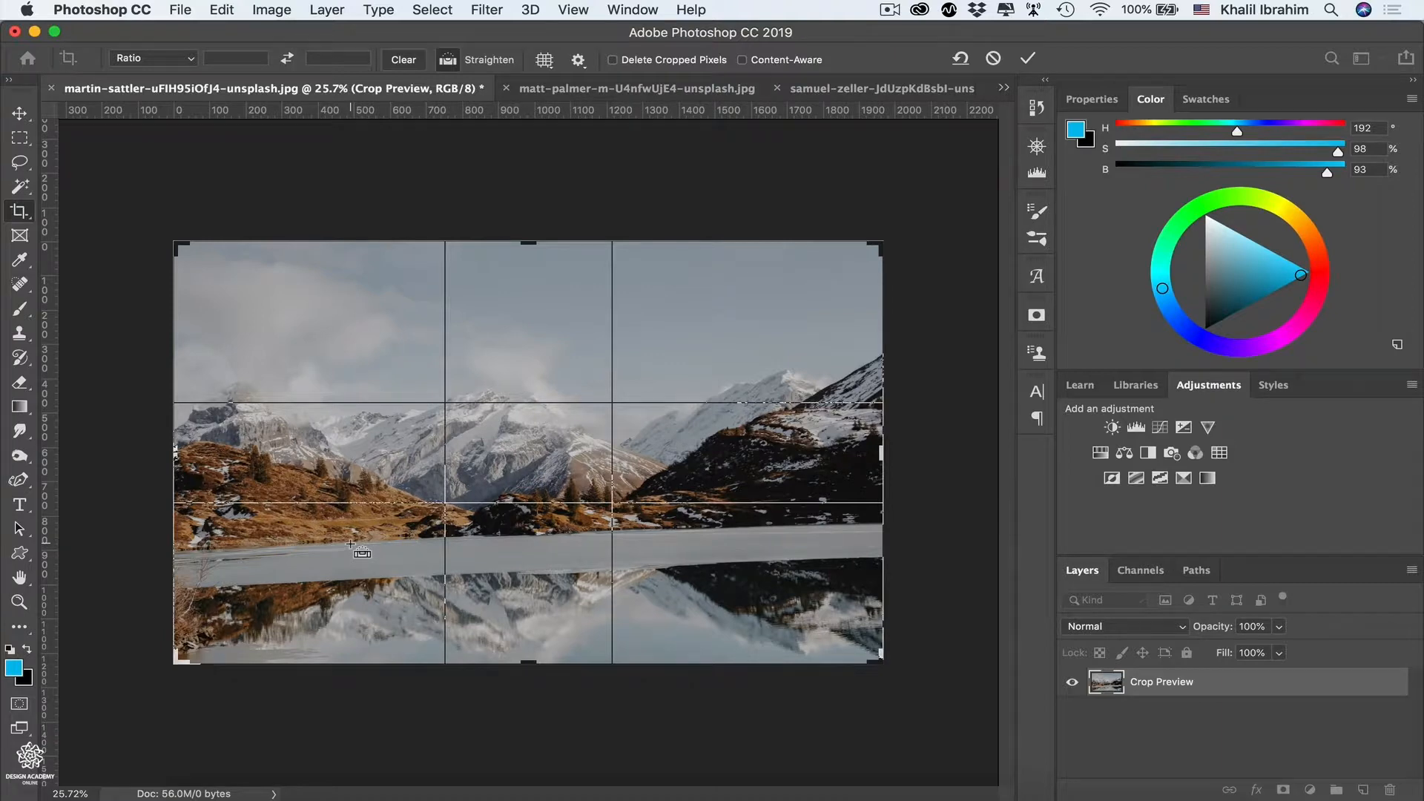
Step: Trace a straighten line along the lake shoreline so the photo rotates level
drag(354, 546, 509, 543)
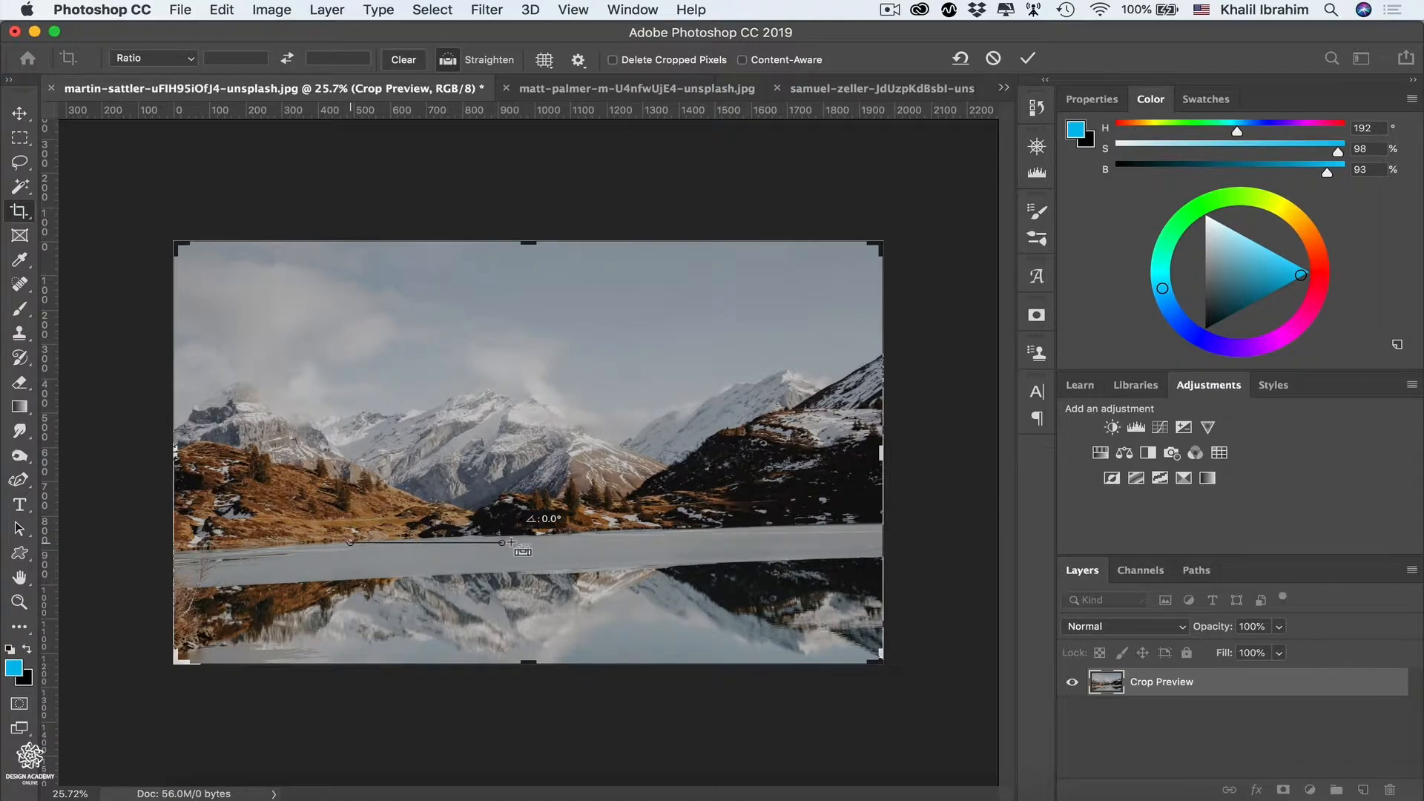
drag(354, 541, 554, 543)
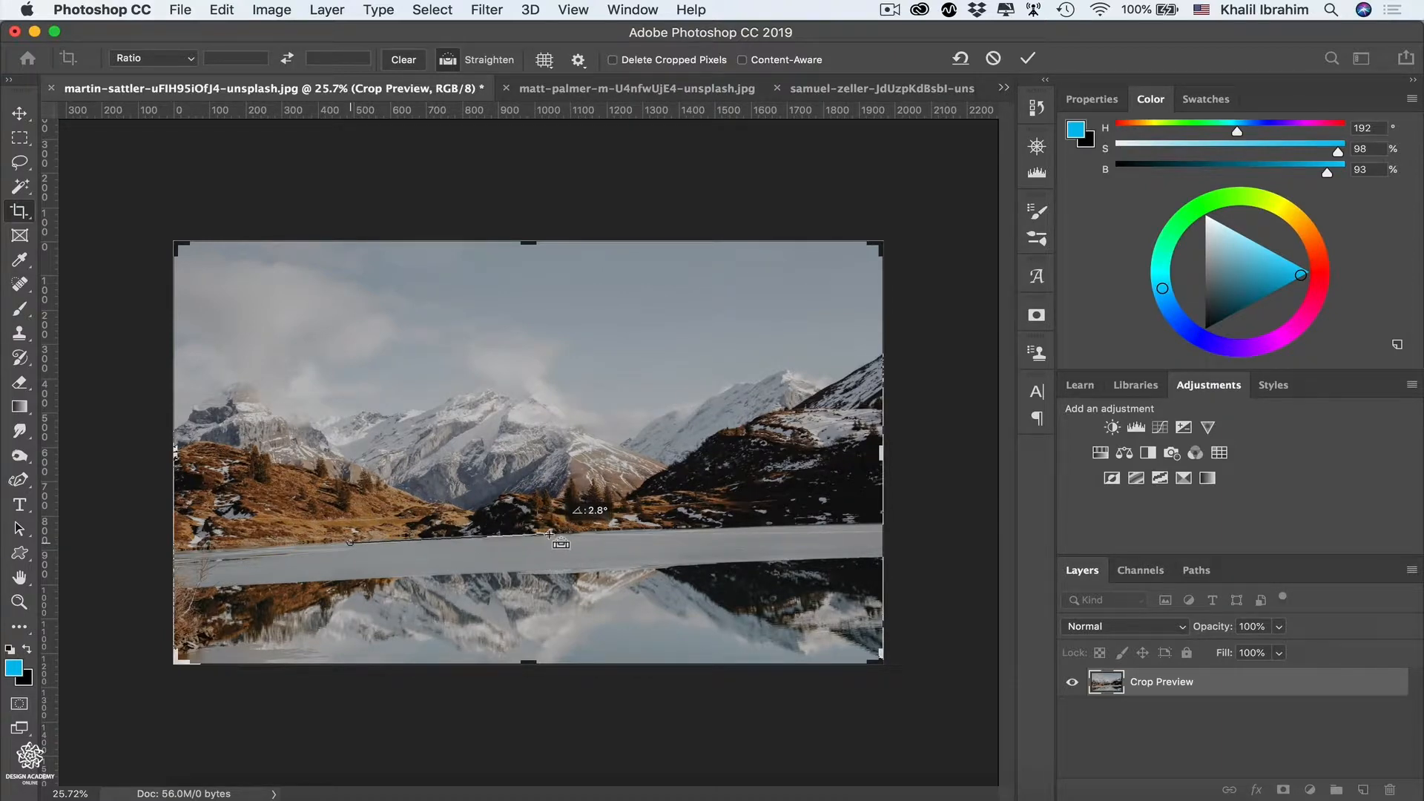
drag(348, 540, 554, 543)
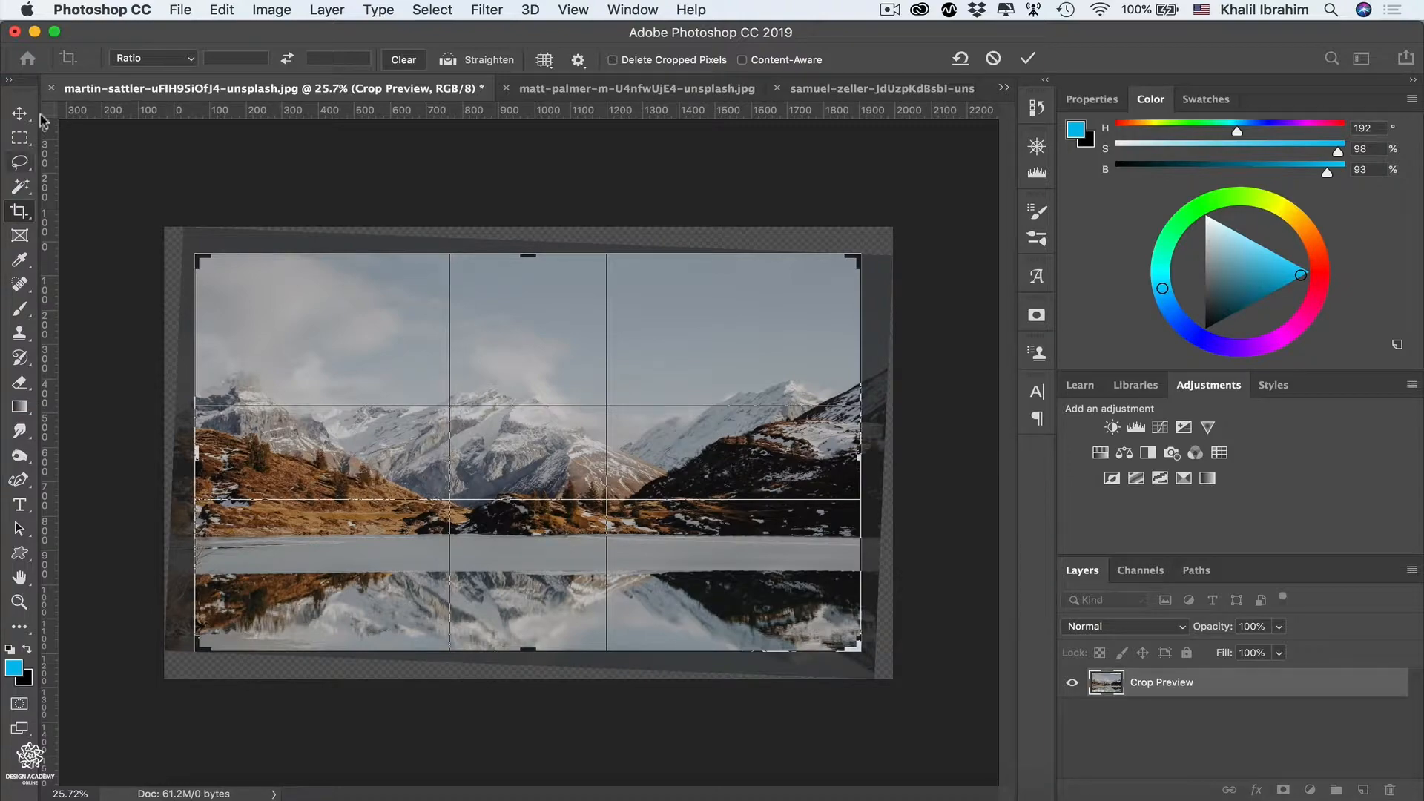
Step: Constrain the lake photo crop to a 5:7 ratio, flipped to landscape 7:5
click(153, 58)
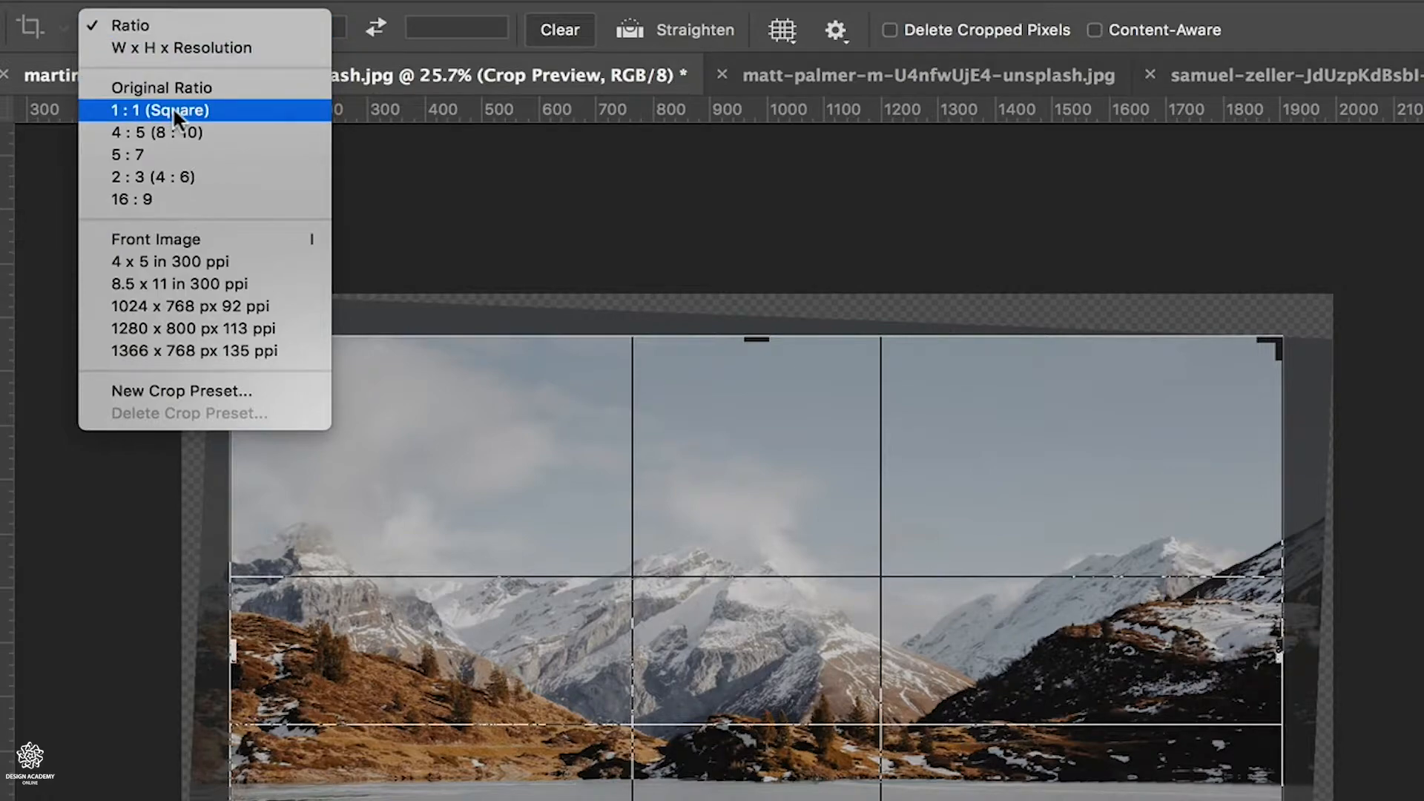
click(161, 110)
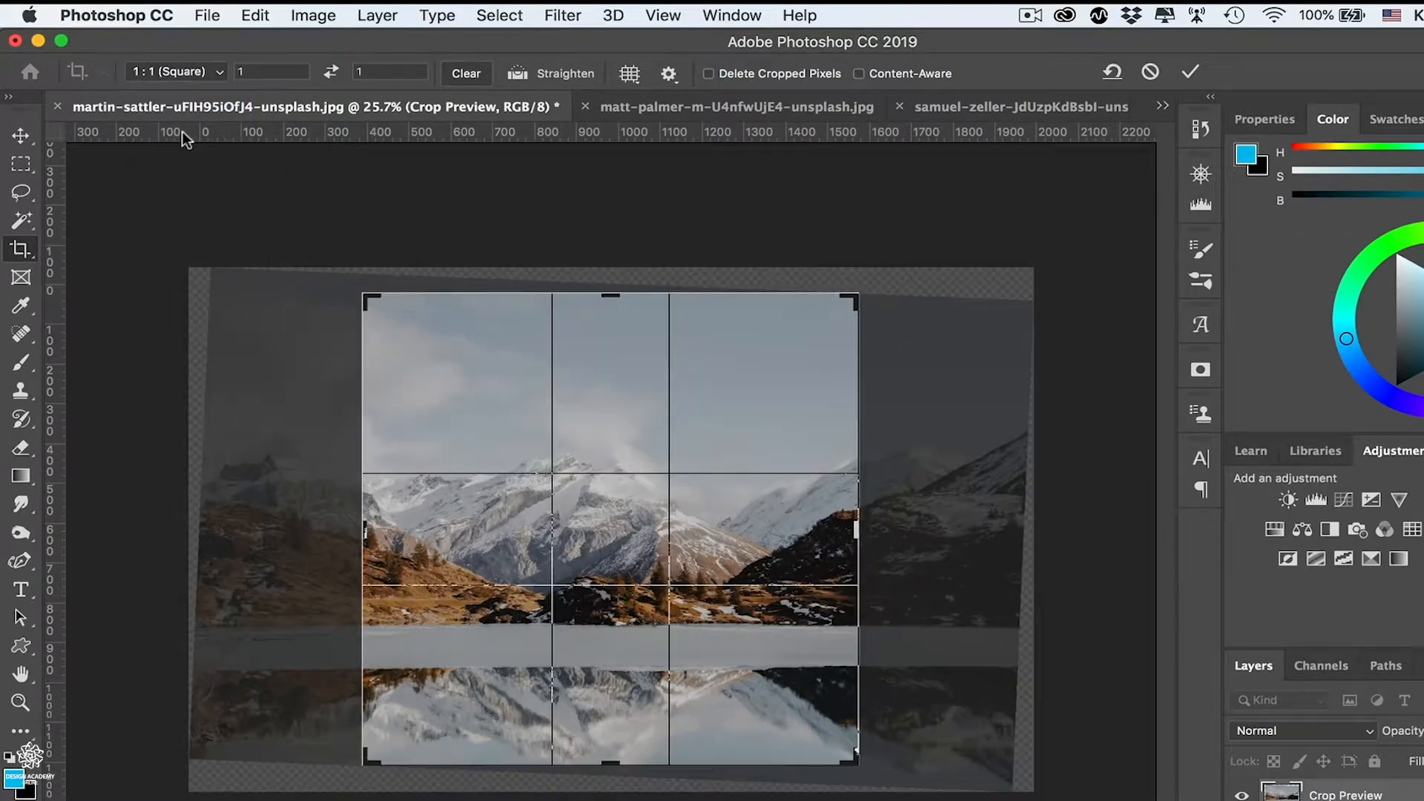
click(176, 71)
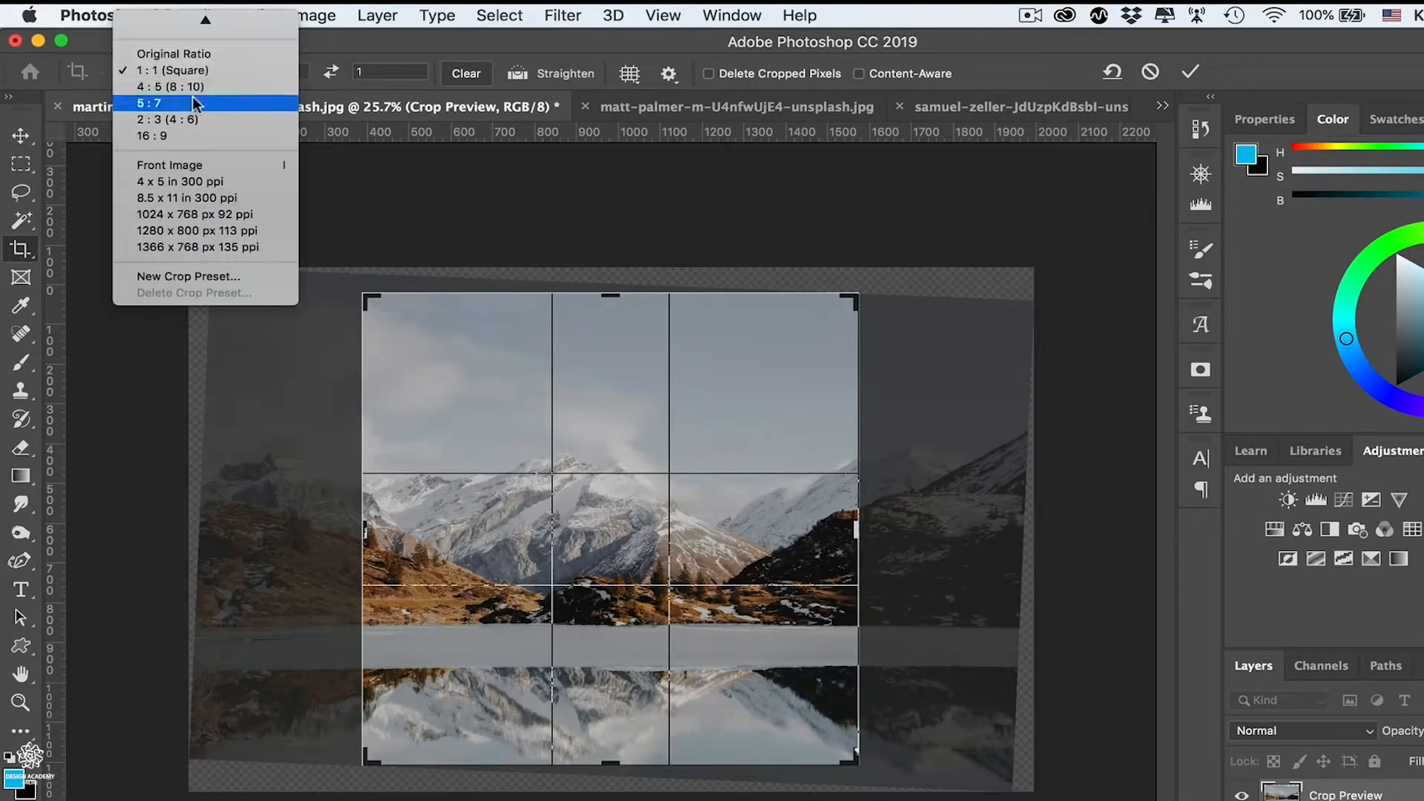
click(149, 101)
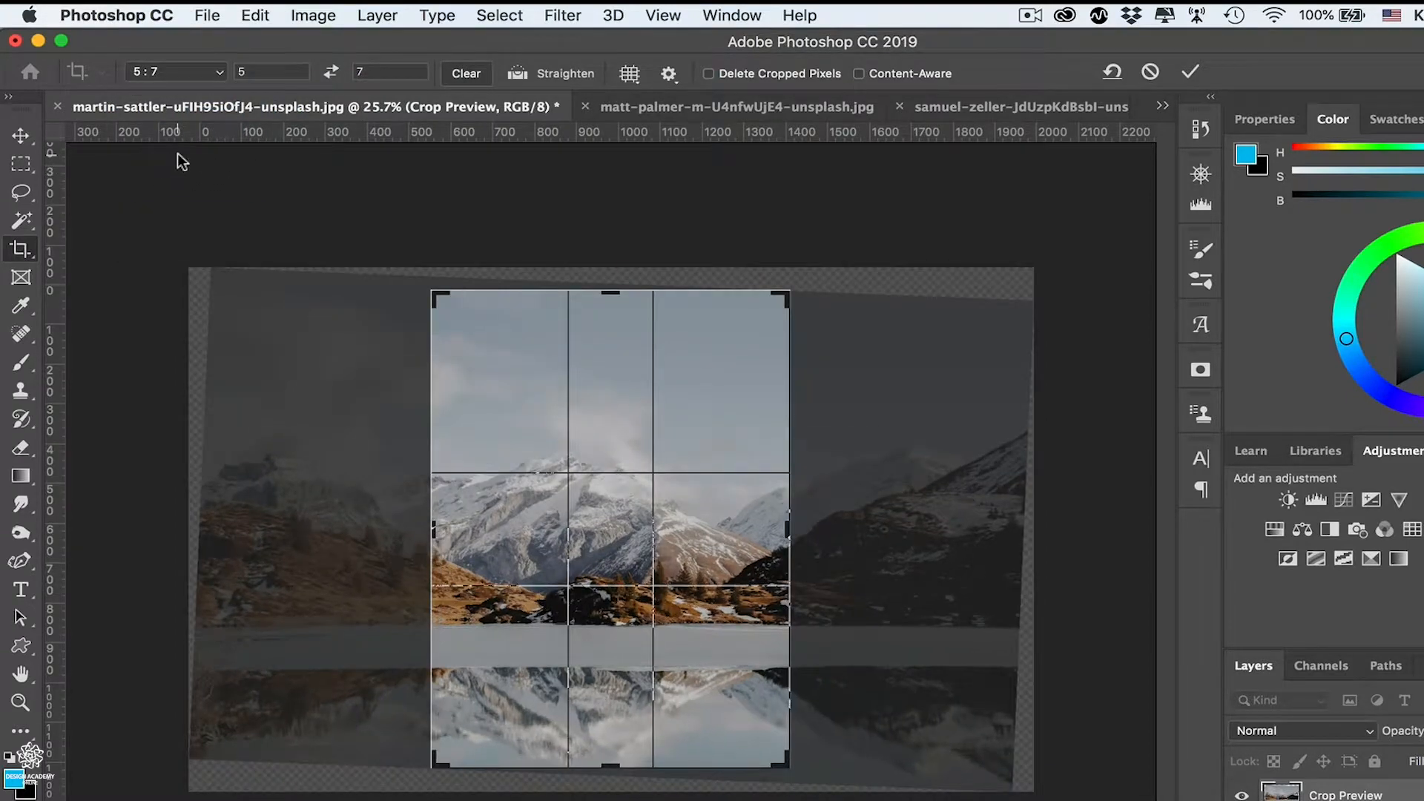
mouse_move(162, 178)
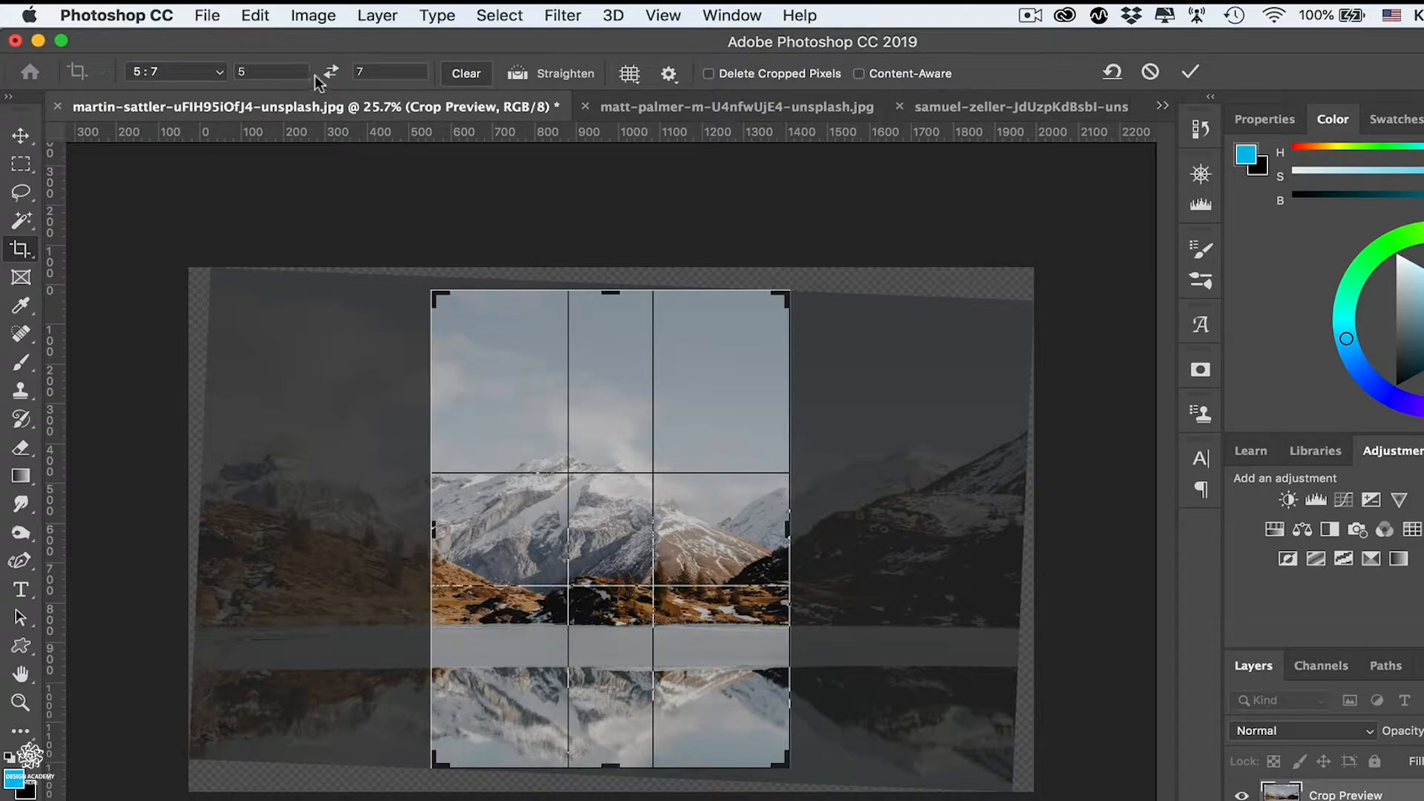
click(331, 72)
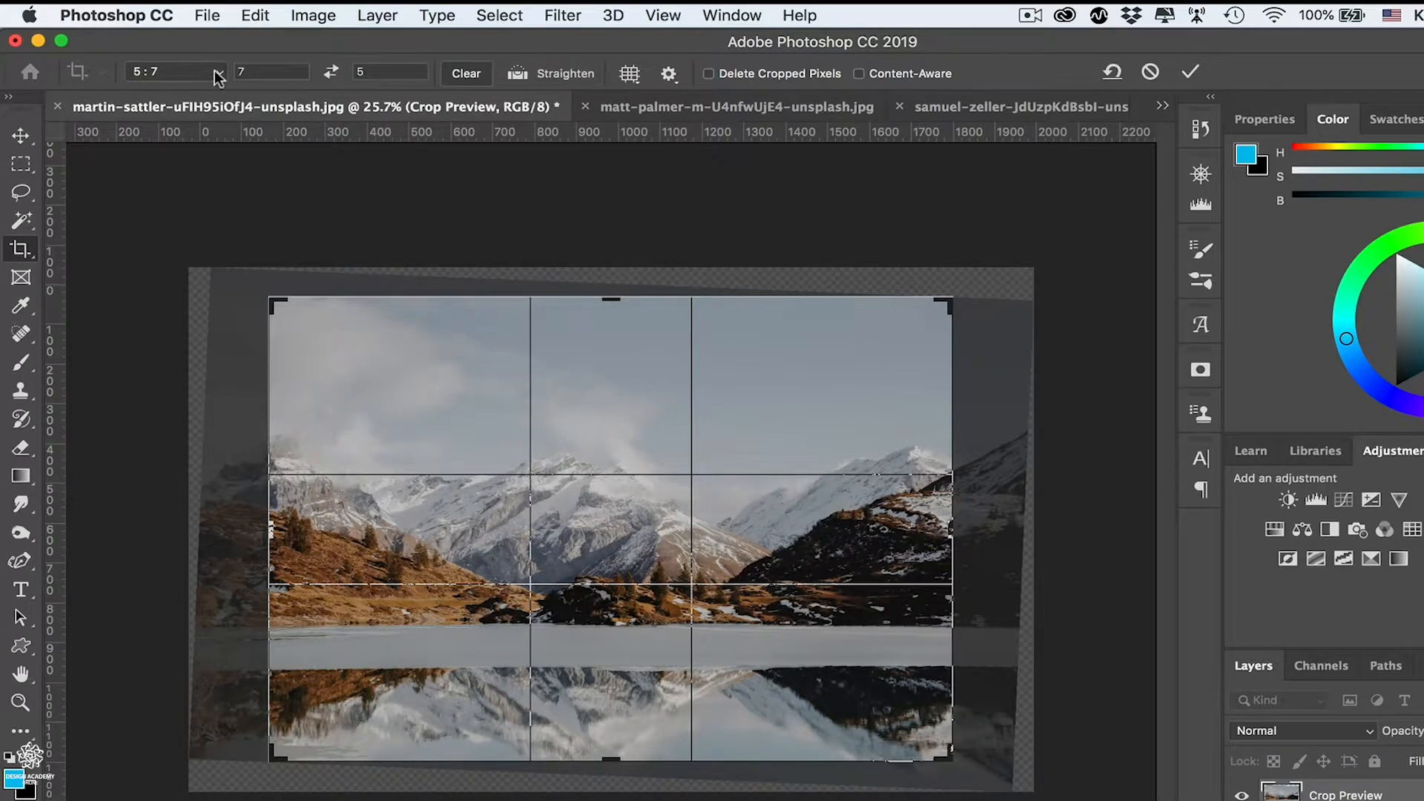
Step: Switch the crop preset to W x H x Resolution and commit the crop
click(215, 72)
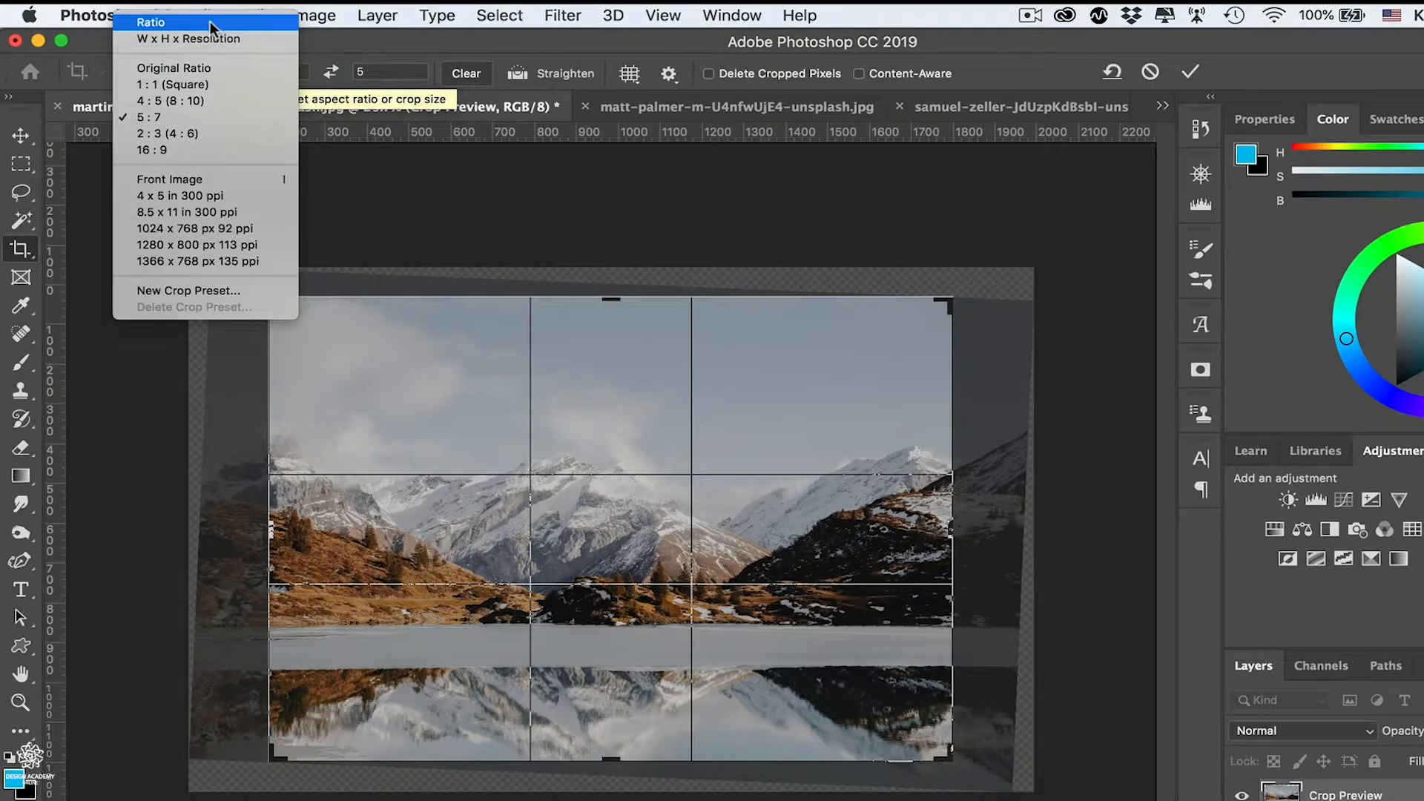
mouse_move(215, 38)
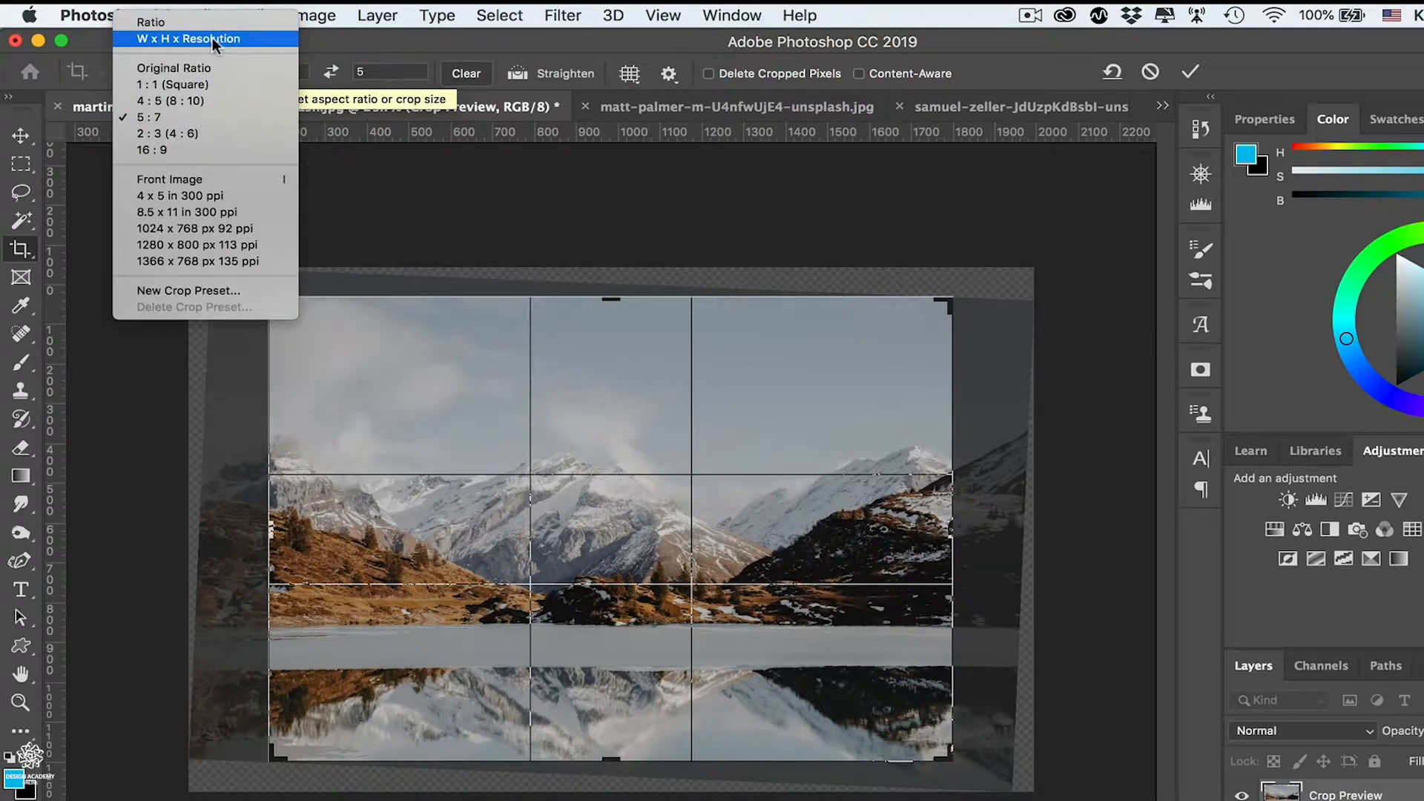
click(194, 38)
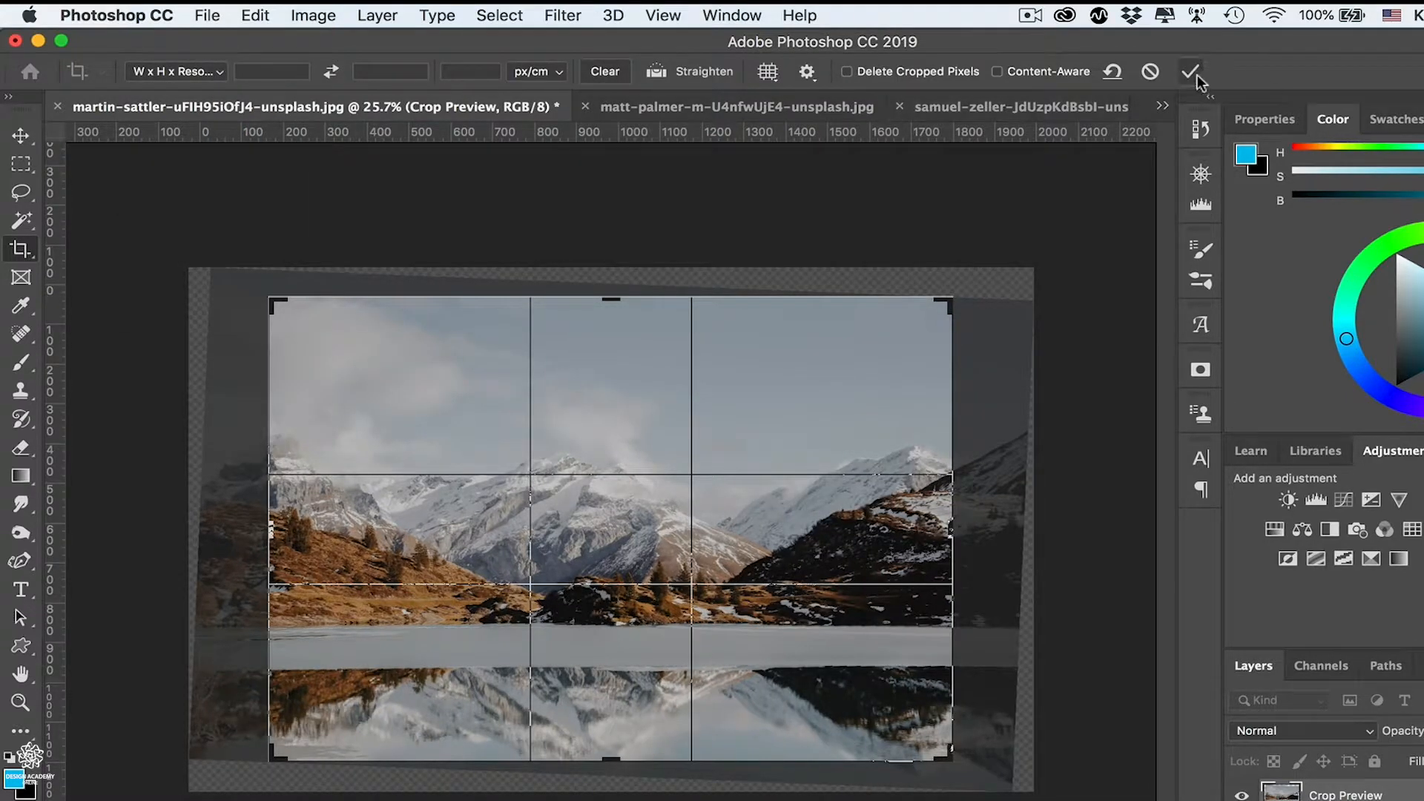
click(1188, 70)
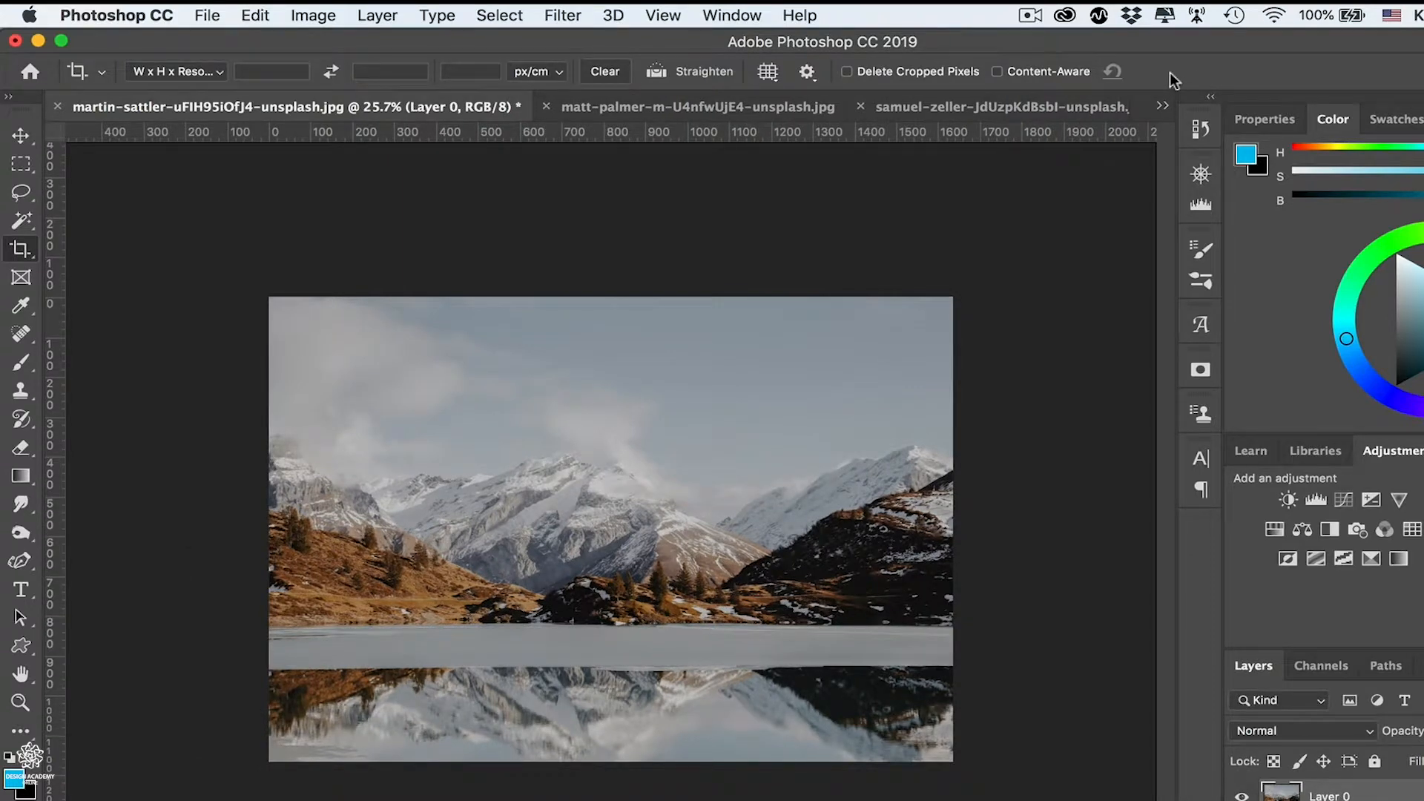
mouse_move(1050, 110)
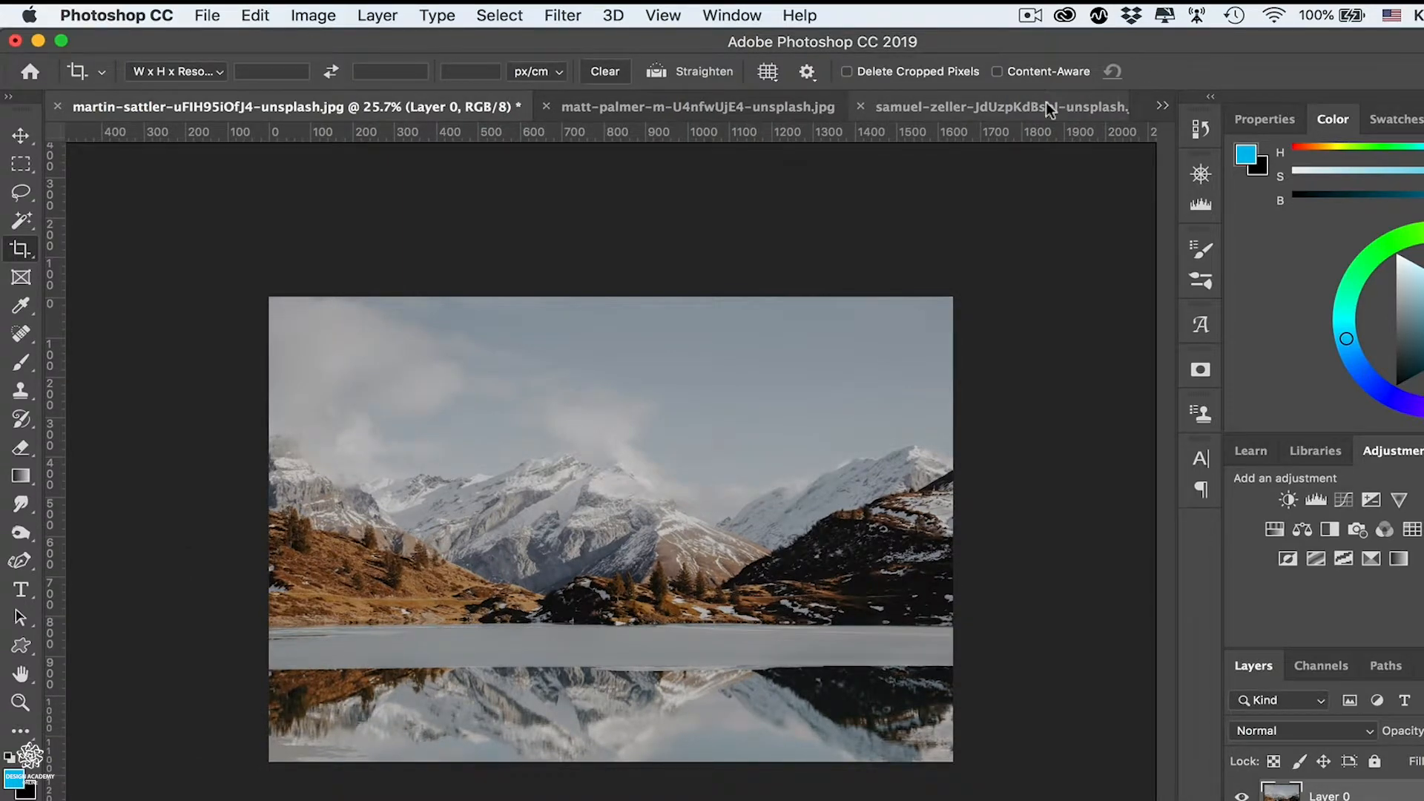
Step: Switch to the pink tiled building photo and drag a crop area across the tiles
click(1001, 107)
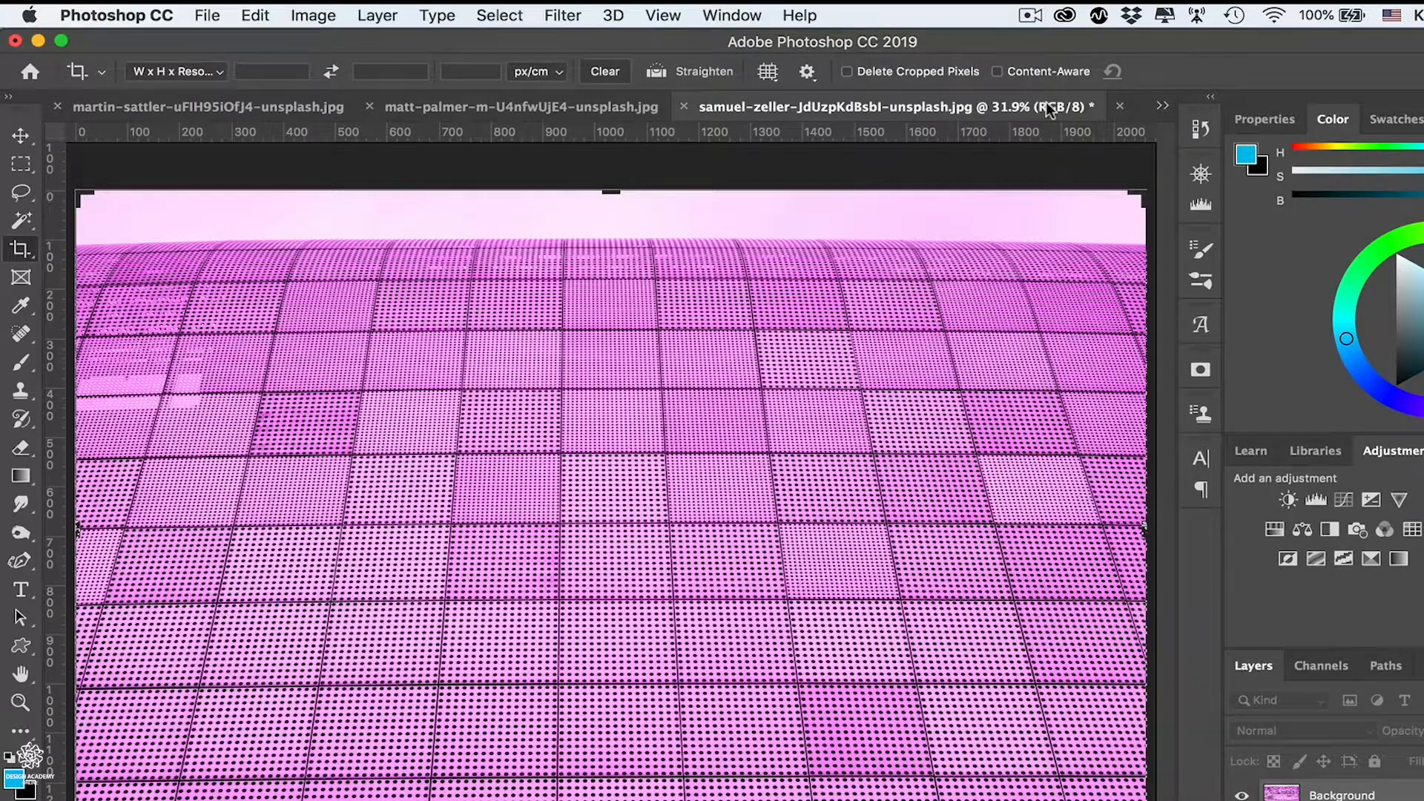
mouse_move(572, 614)
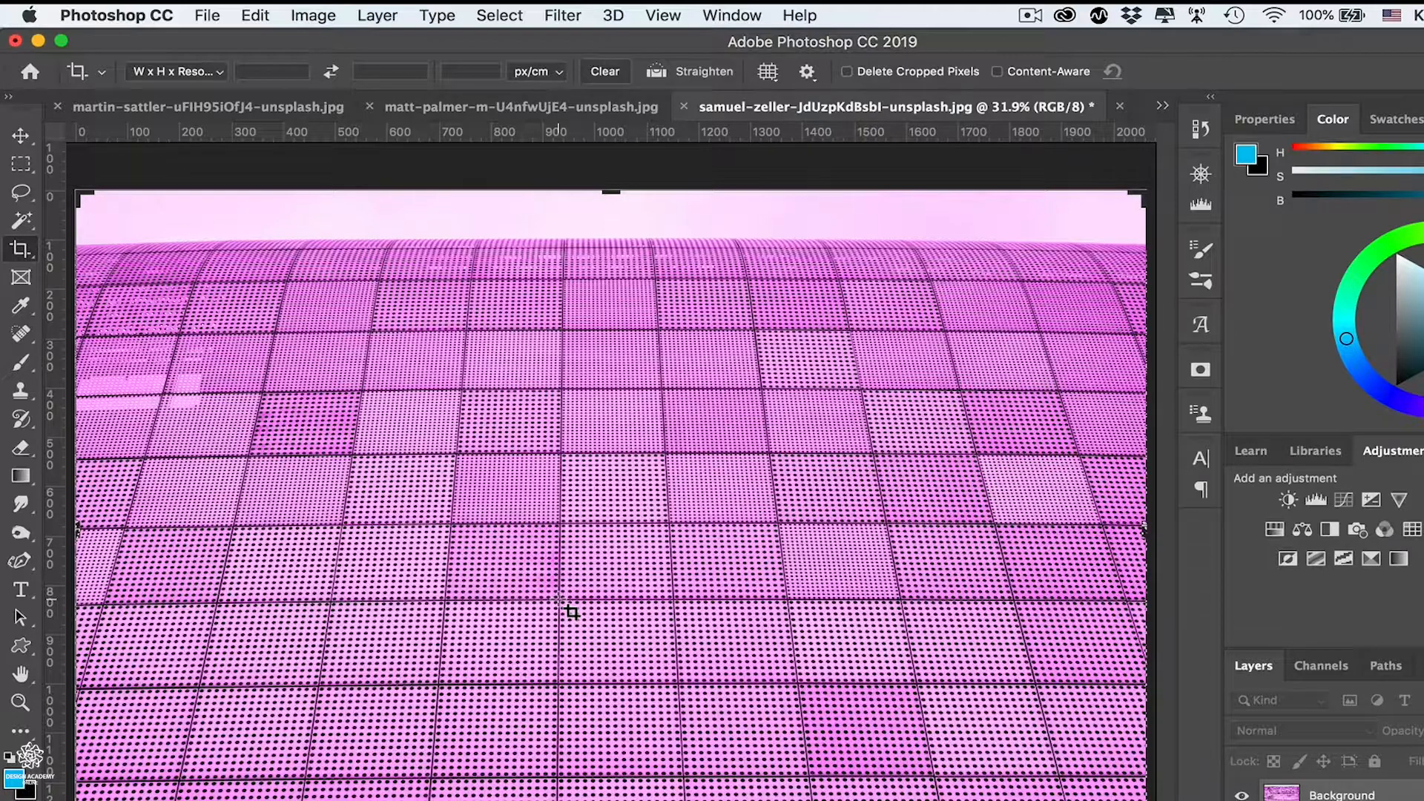
drag(572, 611, 670, 677)
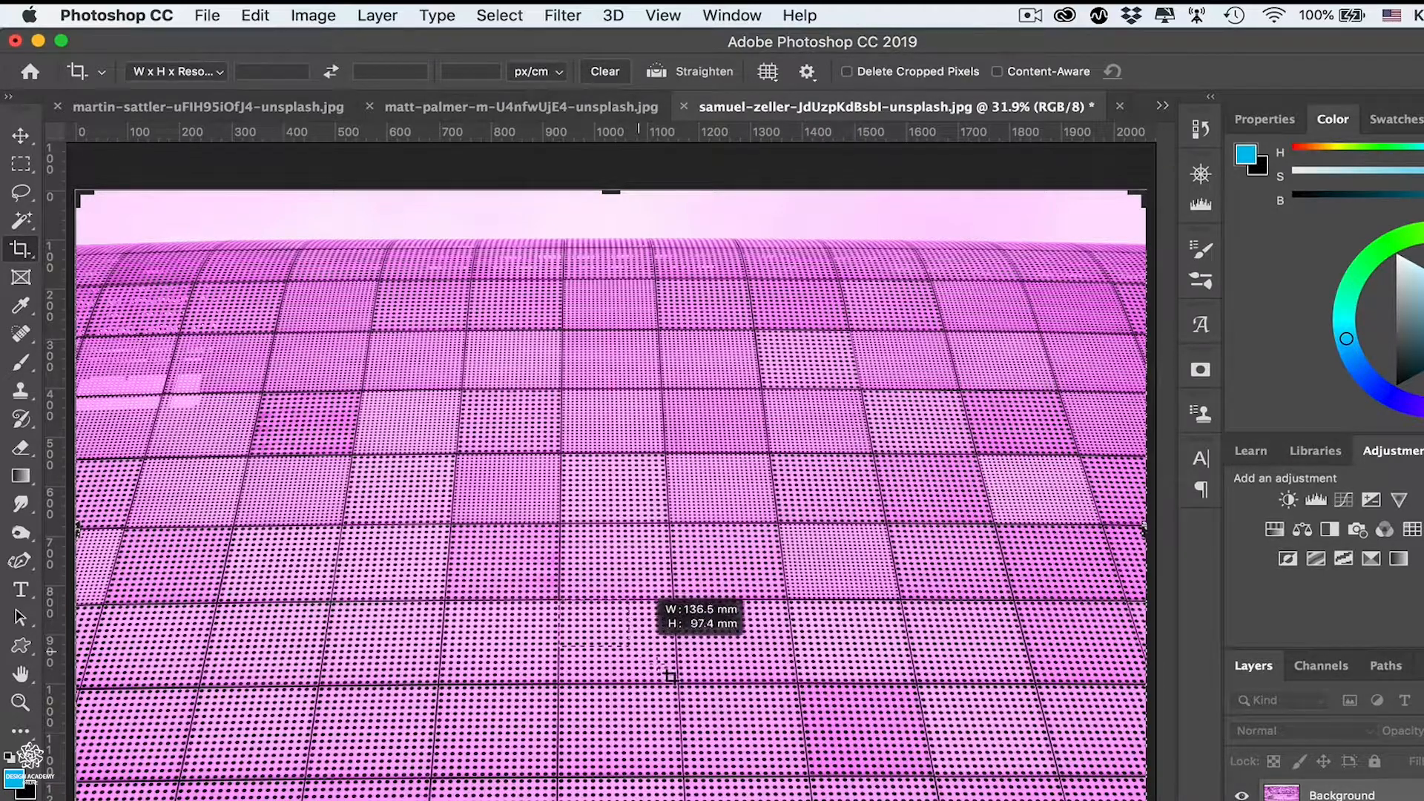
drag(670, 676, 822, 784)
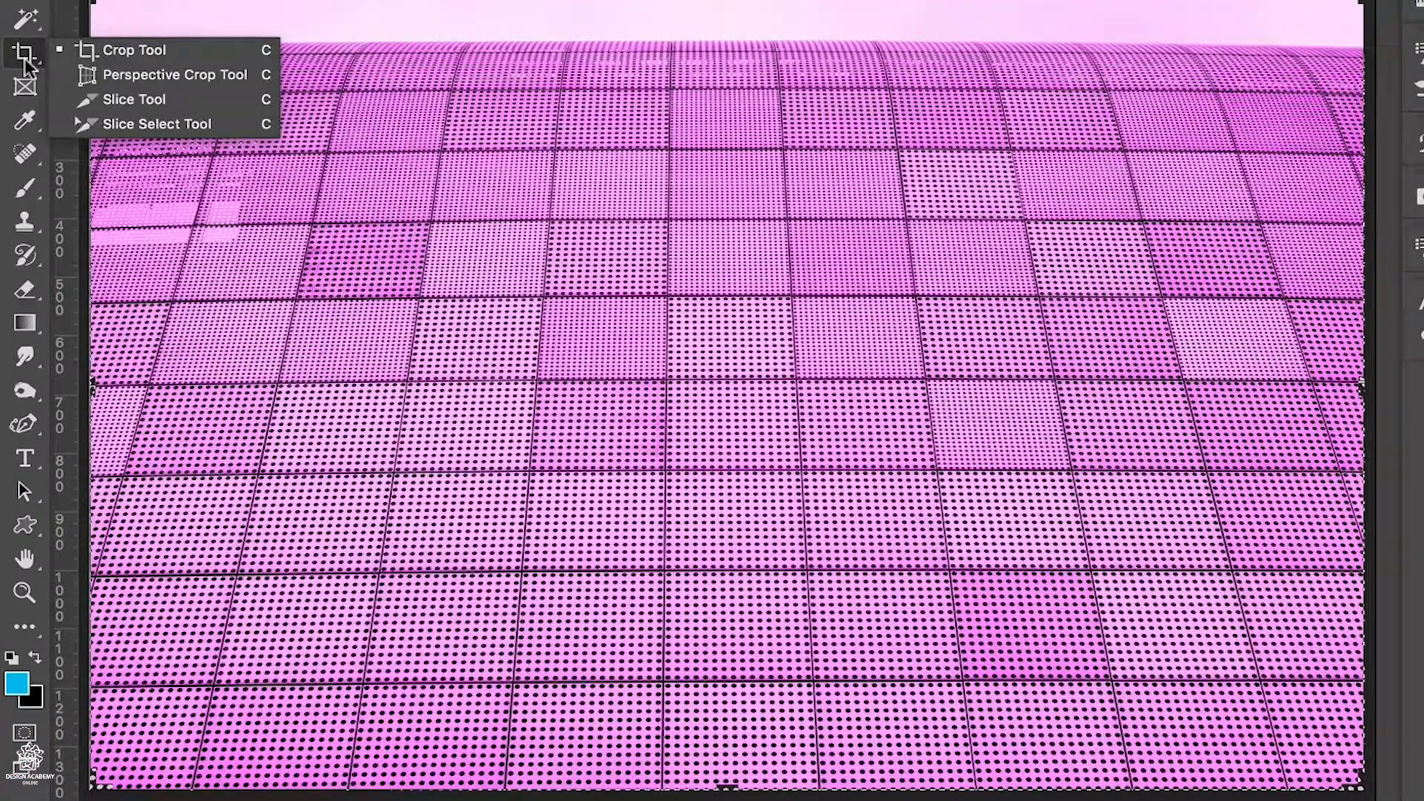
mouse_move(171, 75)
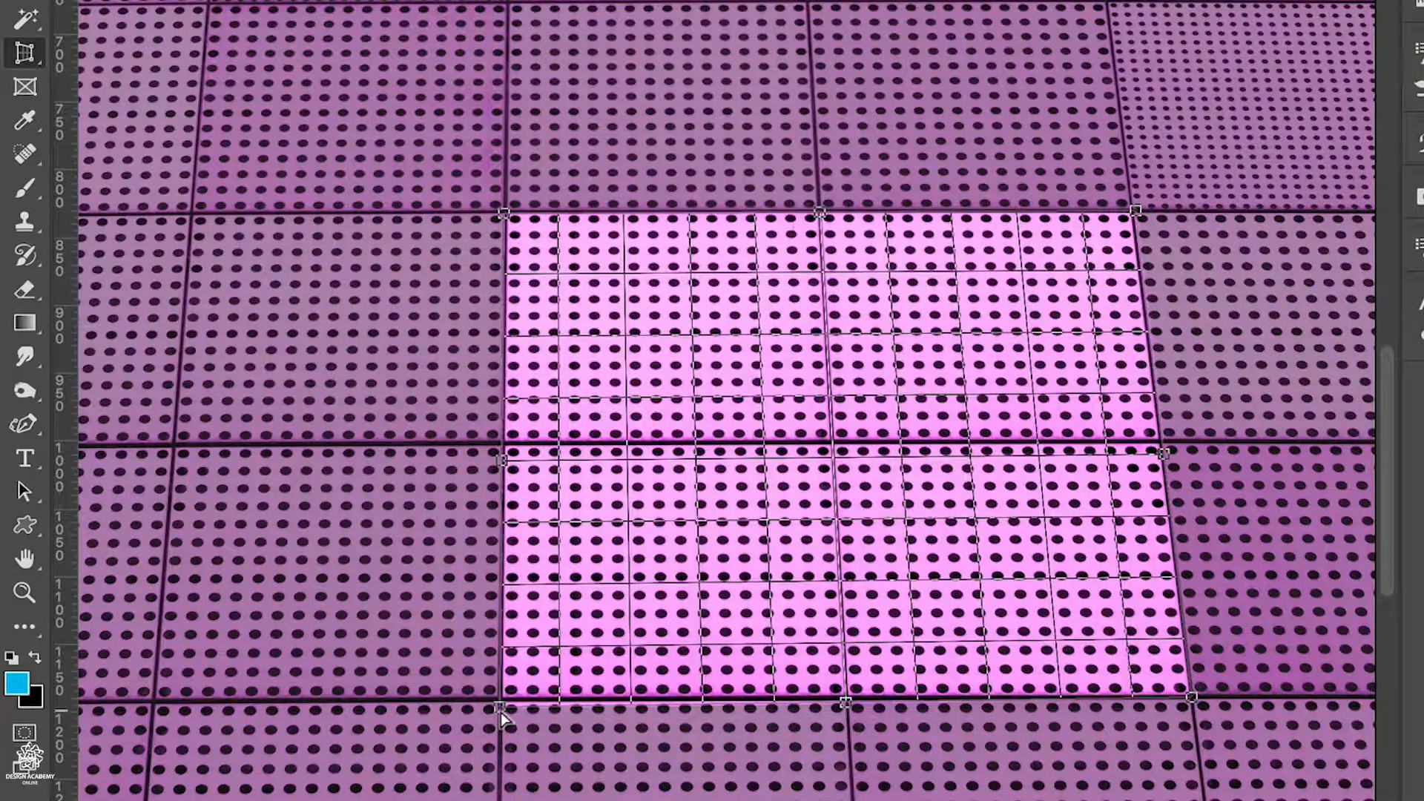
Step: Align the perspective crop's lower-left and upper-right corners with the tile edges
drag(504, 717, 505, 704)
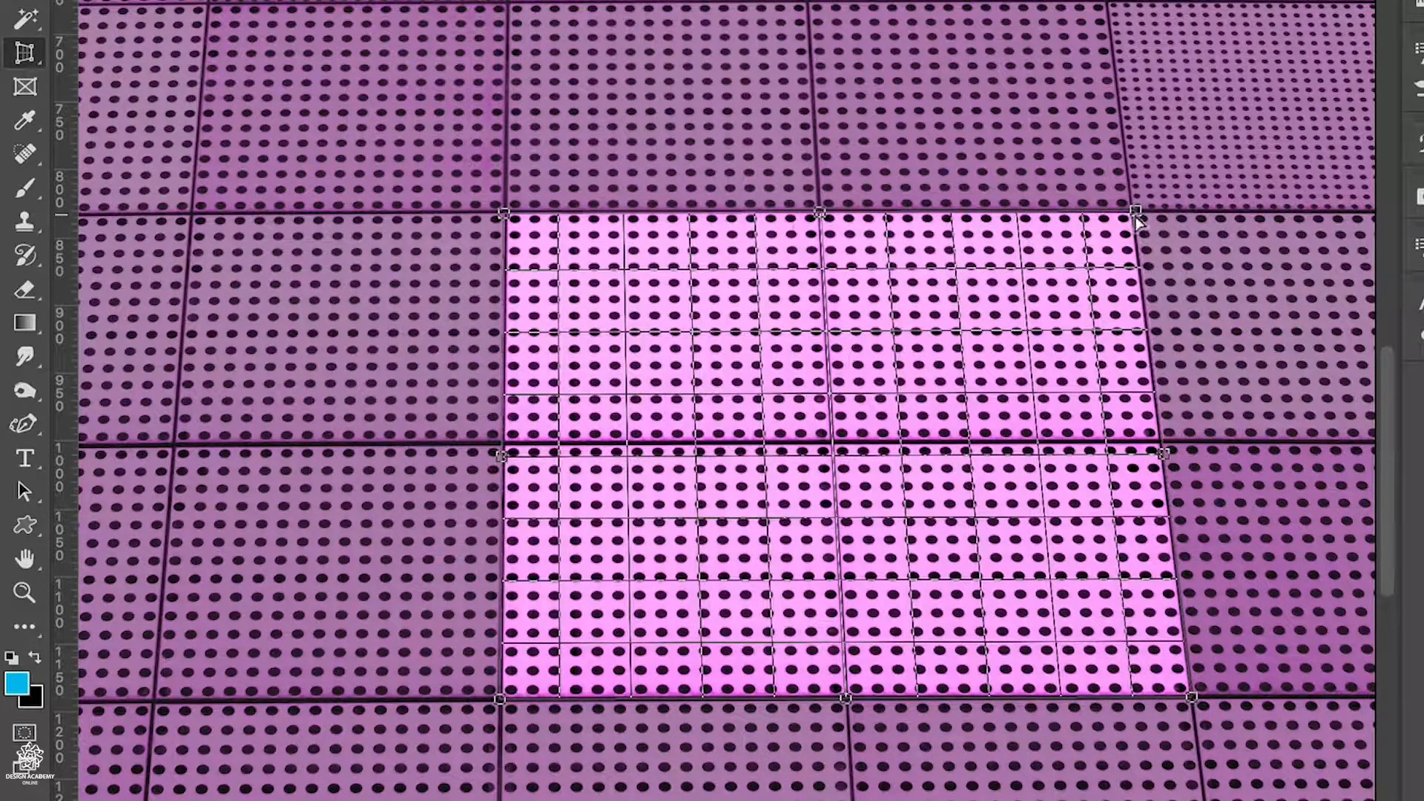
drag(1138, 216, 1138, 226)
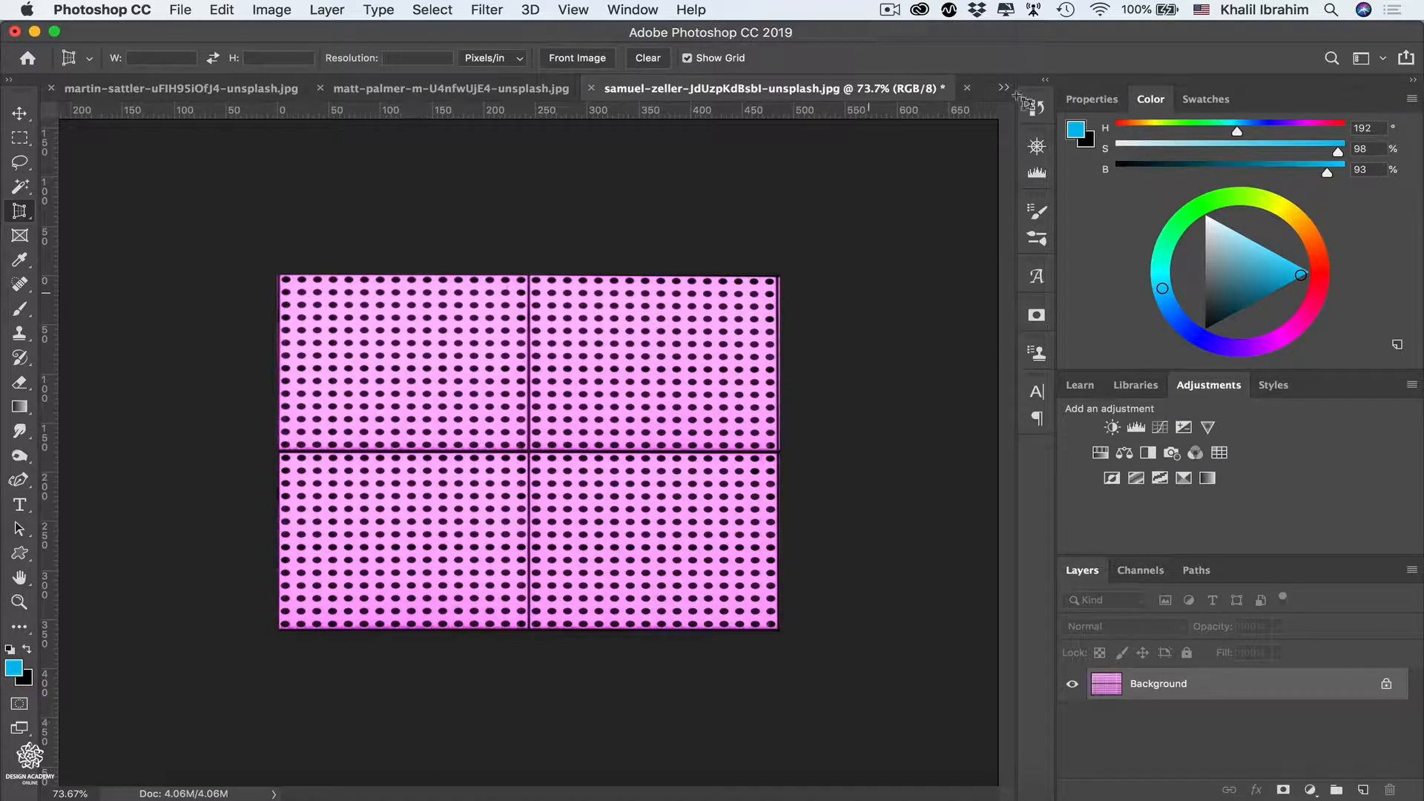
Step: Open mike-yukhtenko-hvbll1XfMIM-unsplash.jpg from the document overflow list
click(1005, 88)
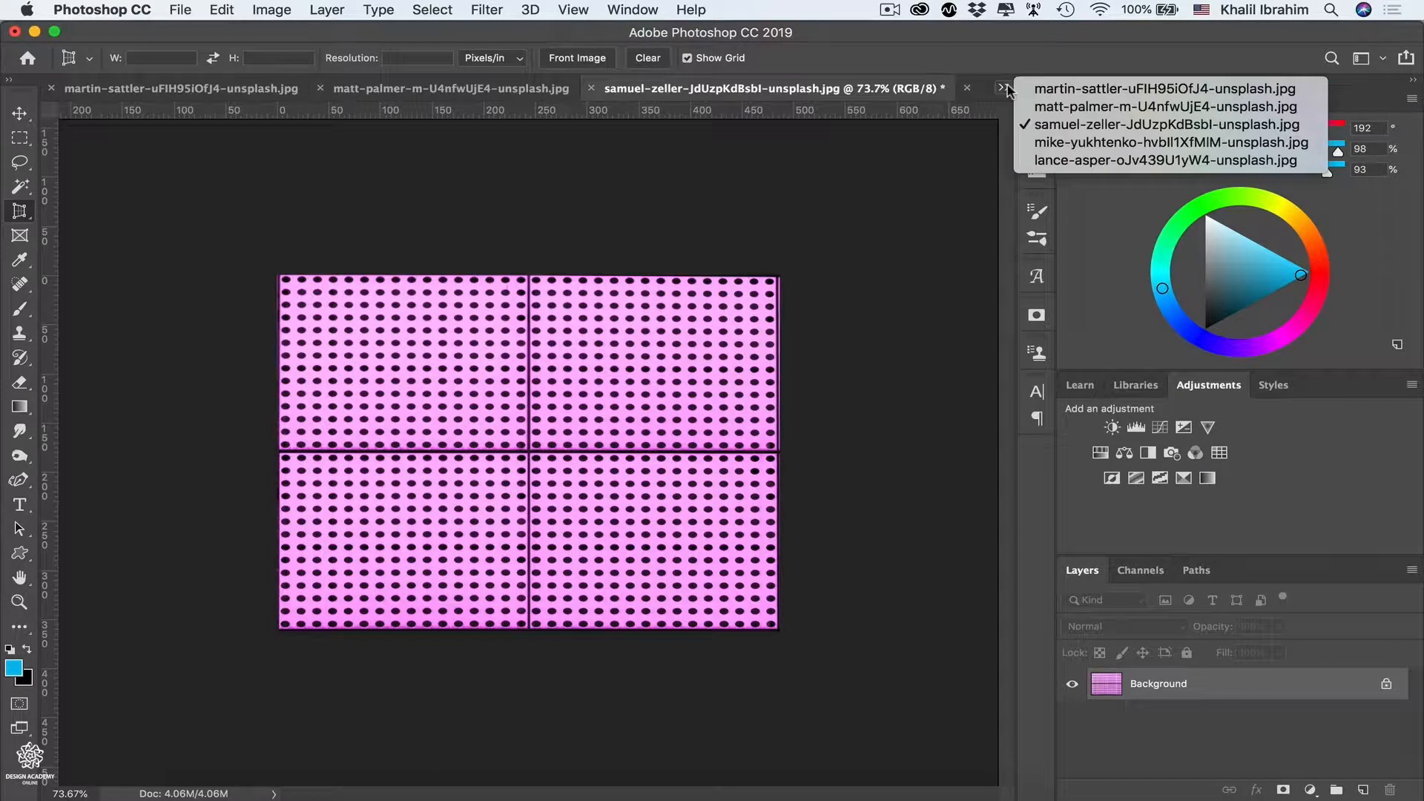
click(1172, 143)
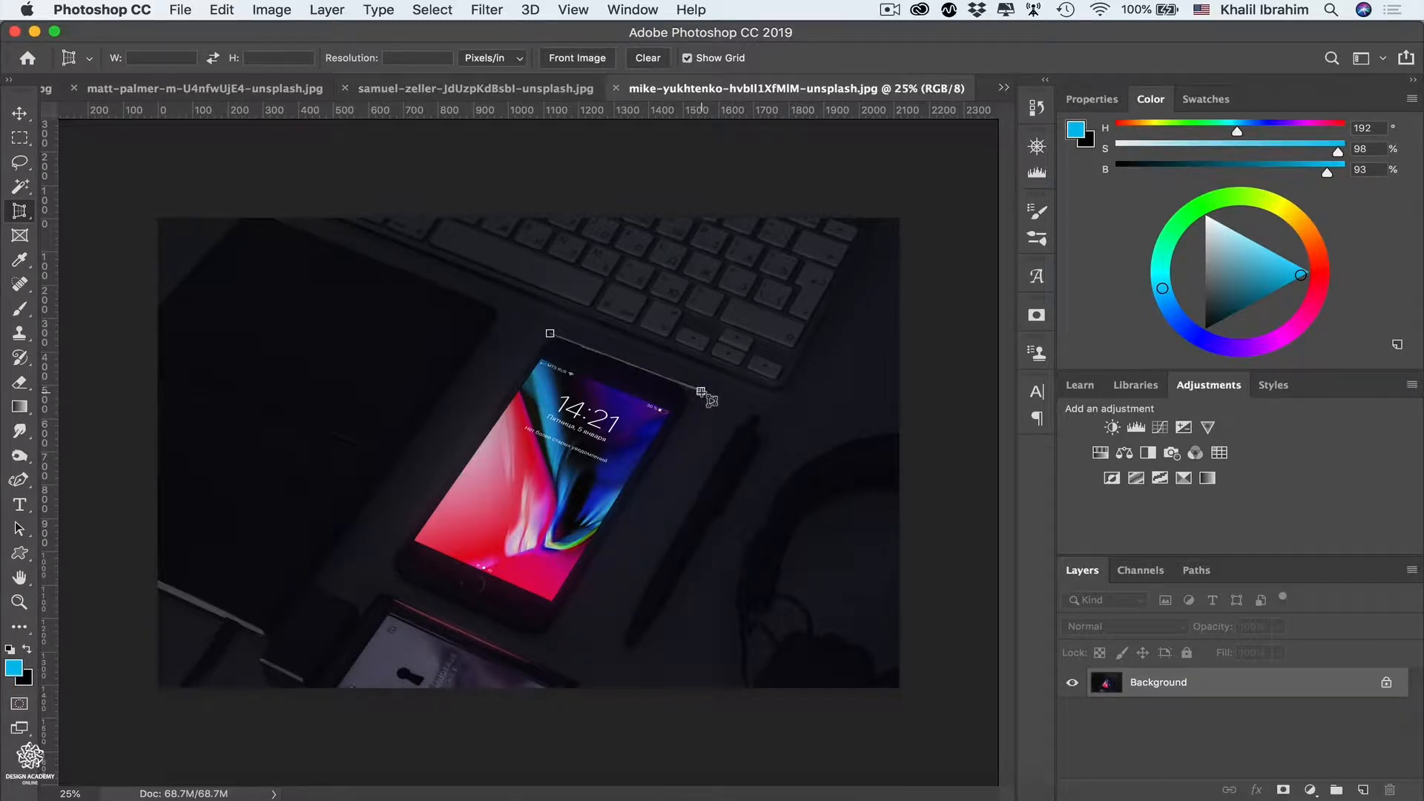
Step: Mark the phone screen's corners with the Perspective Crop tool
drag(707, 400, 489, 630)
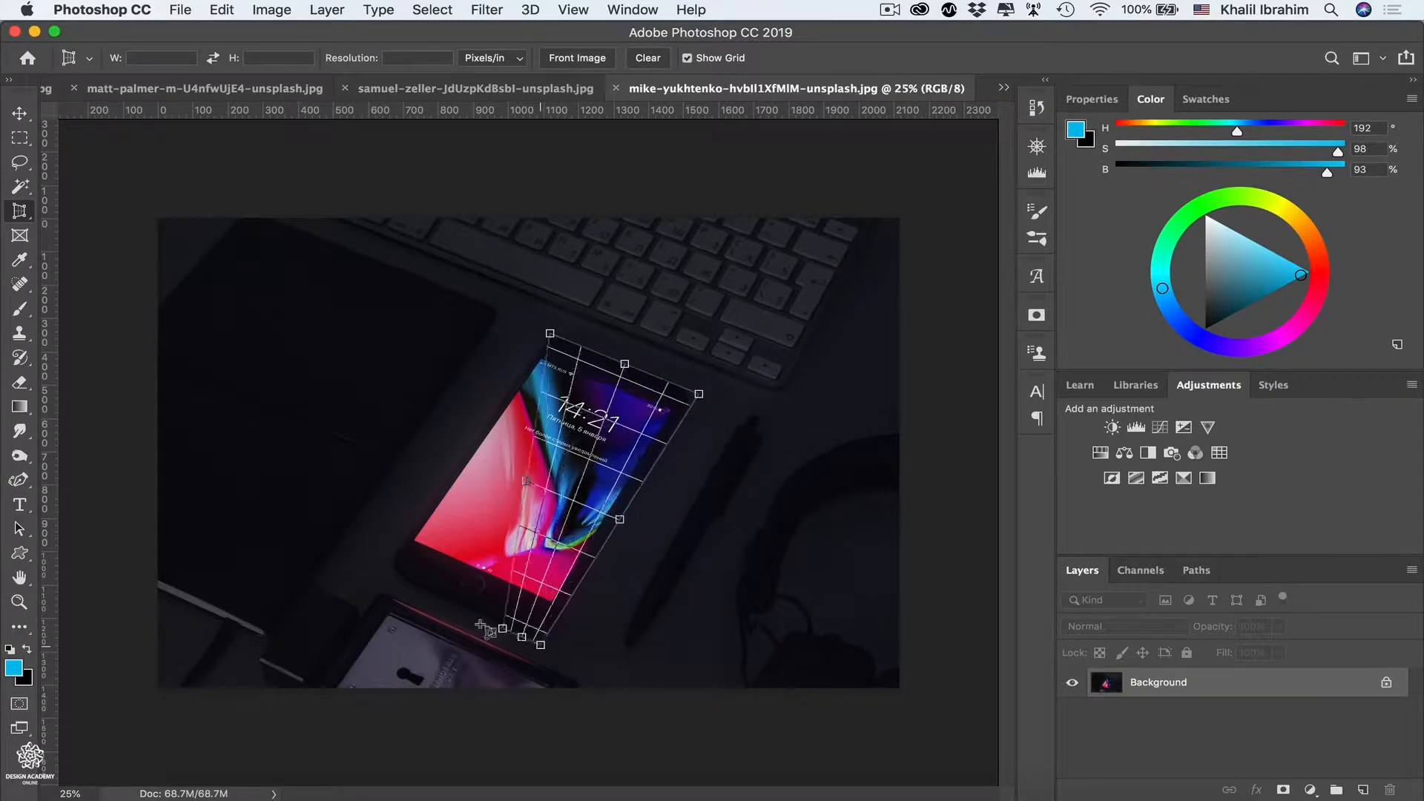